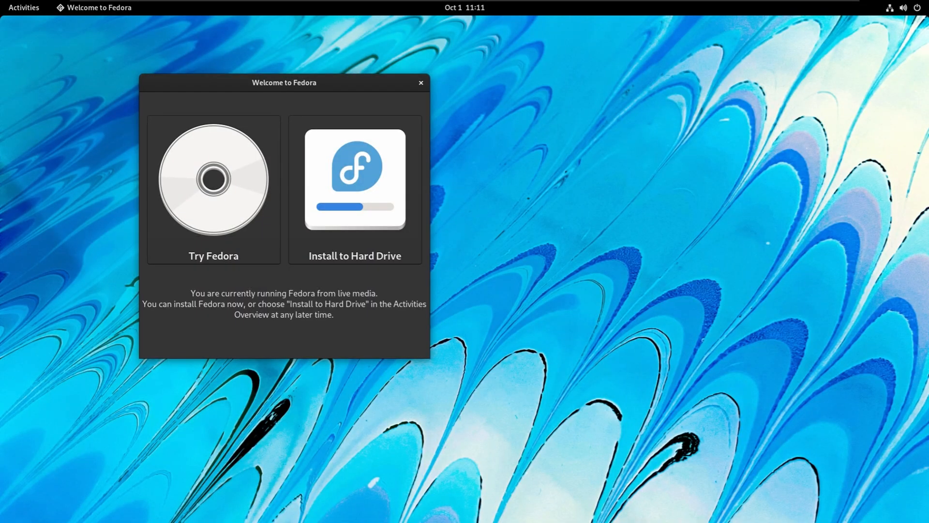
pyautogui.moveTo(267, 264)
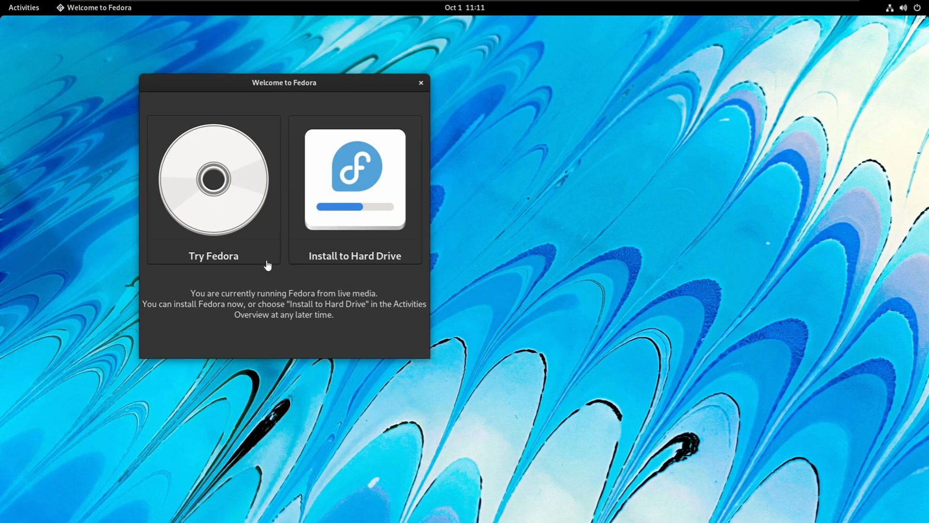
pyautogui.moveTo(350, 230)
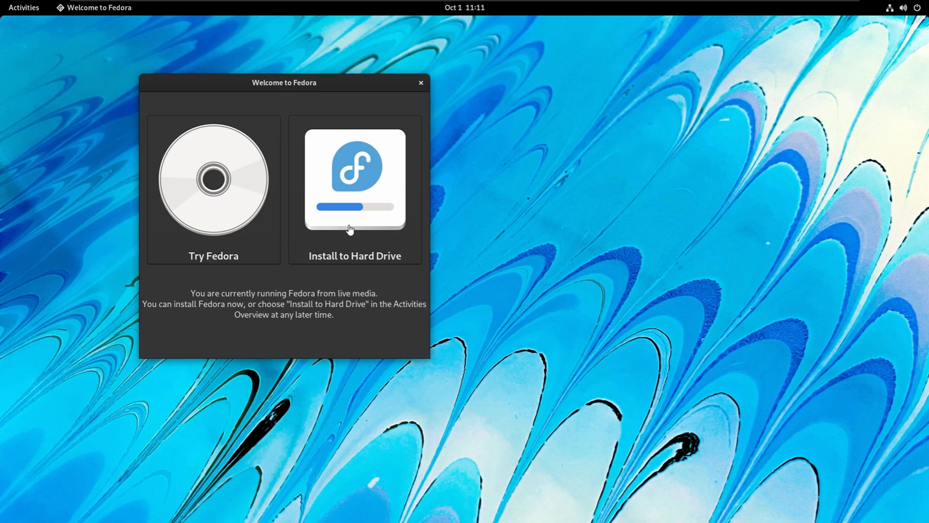
# Start the hard-drive install in English and accept the pre-release warning
pyautogui.click(420, 83)
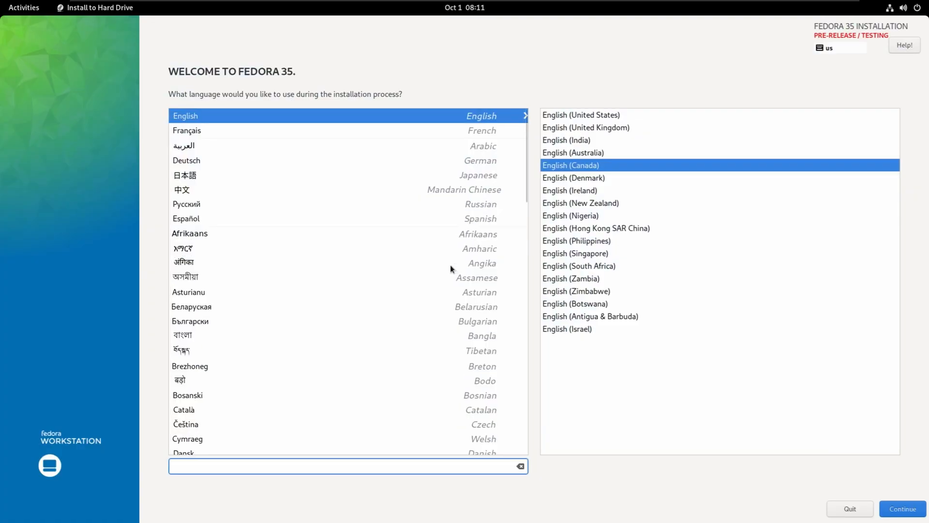
pyautogui.moveTo(633, 409)
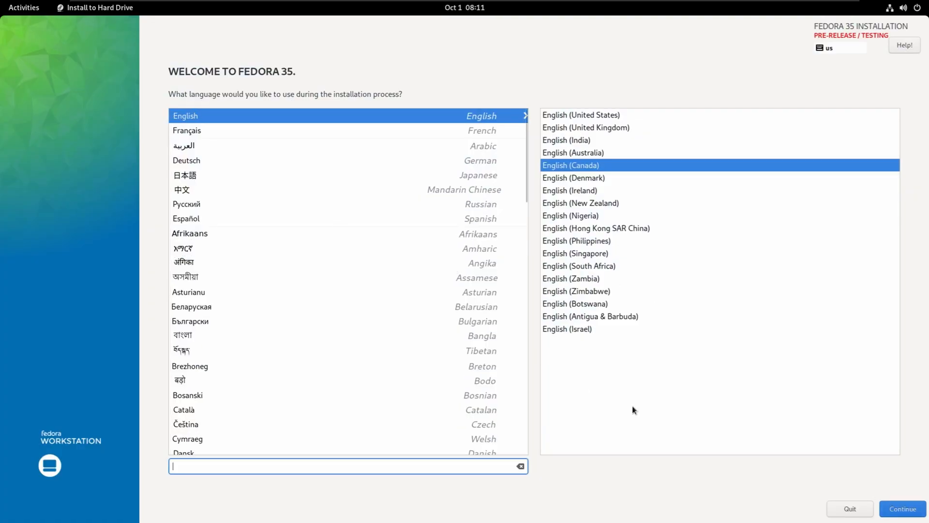
pyautogui.click(903, 509)
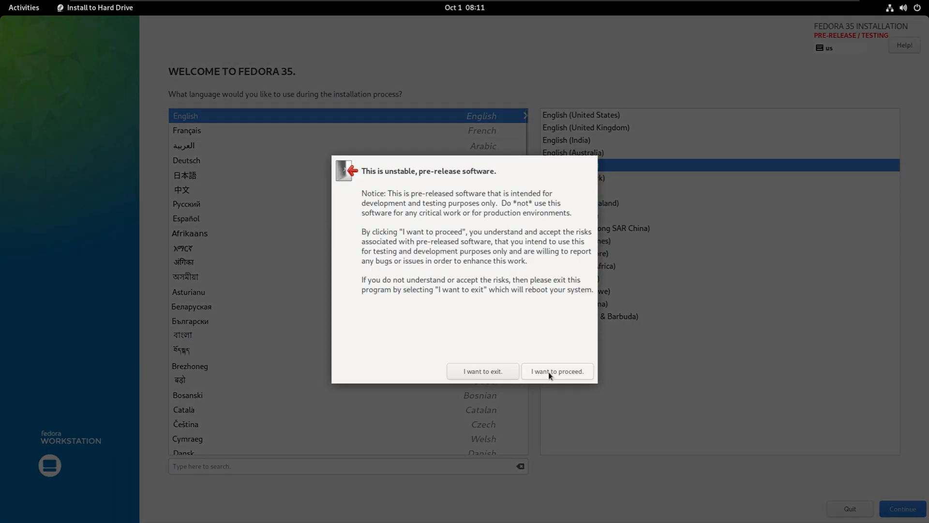
pyautogui.click(556, 371)
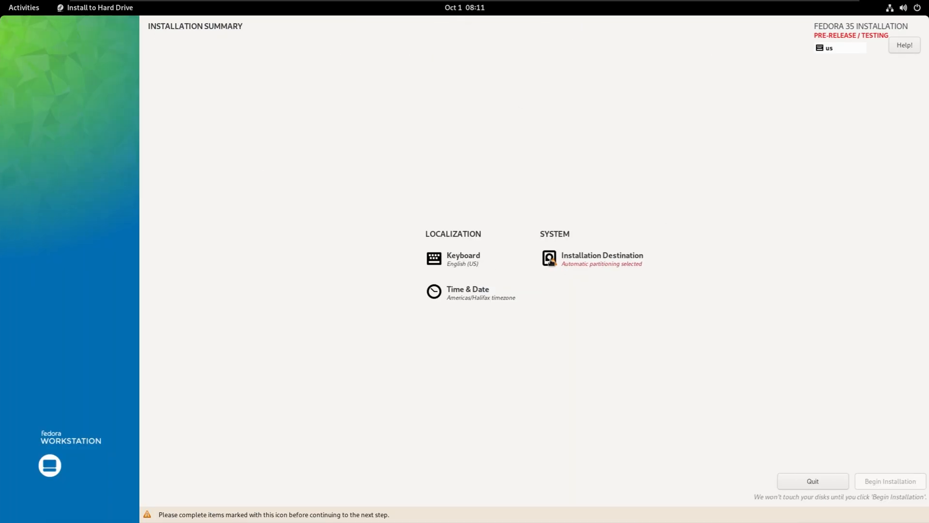
# Confirm automatic partitioning on the 60 GiB disk and begin installing Fedora
pyautogui.click(601, 259)
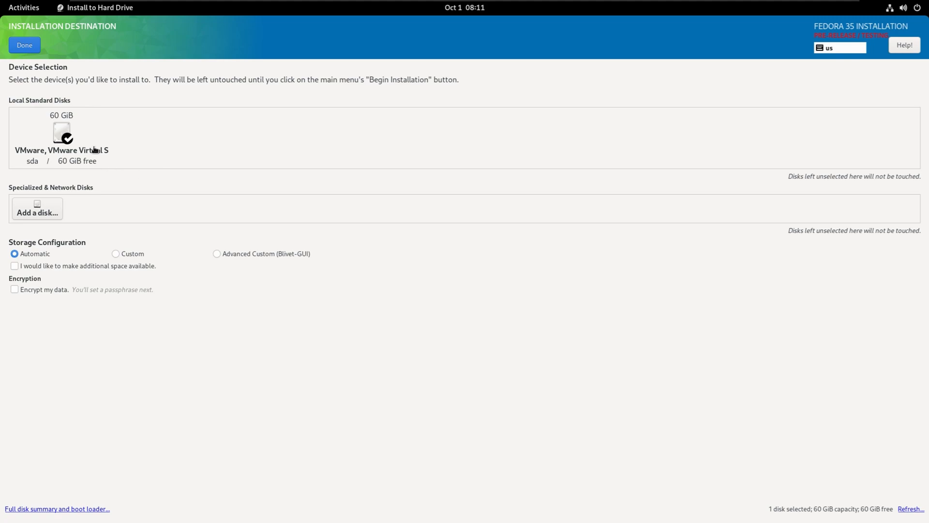
pyautogui.moveTo(831, 430)
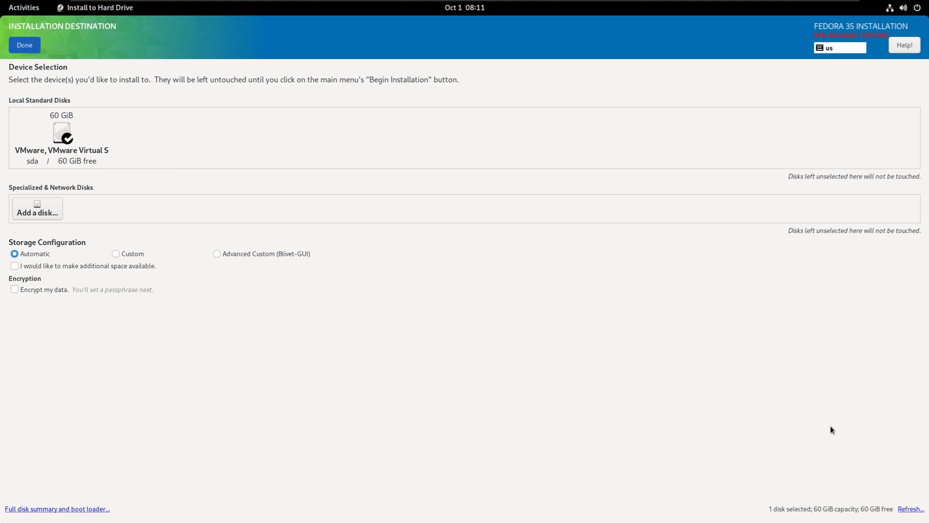
pyautogui.moveTo(446, 186)
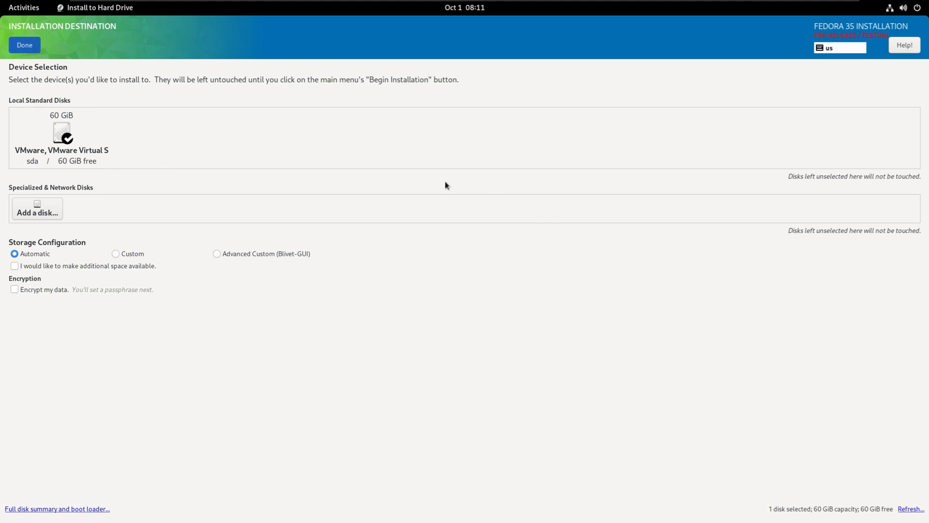
pyautogui.click(24, 44)
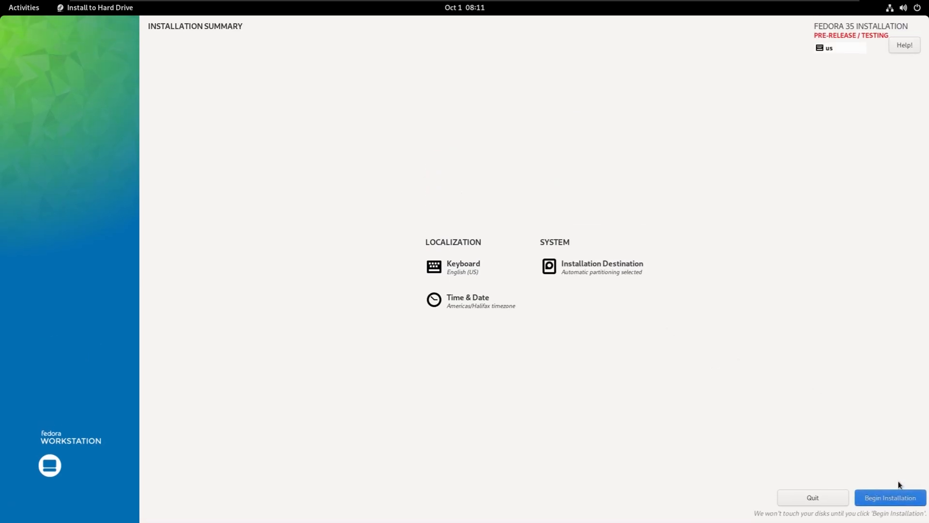
pyautogui.click(889, 498)
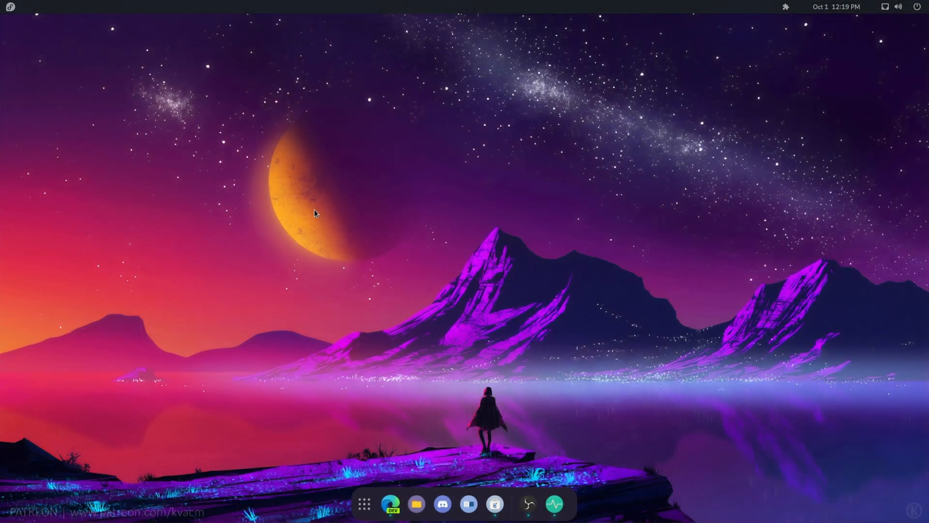
# Show the About page: Fedora Linux 35, GNOME 41.0, X11, 15.5 GiB memory
pyautogui.click(895, 7)
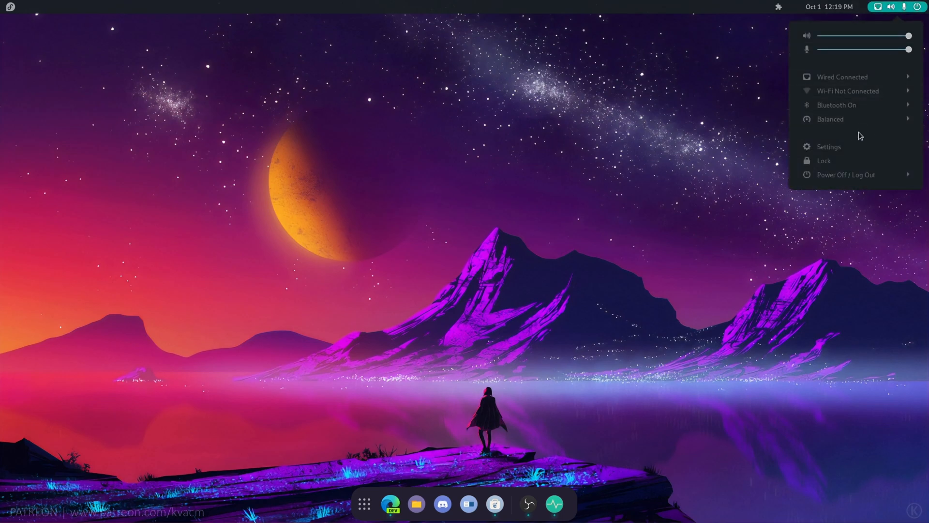
pyautogui.click(828, 146)
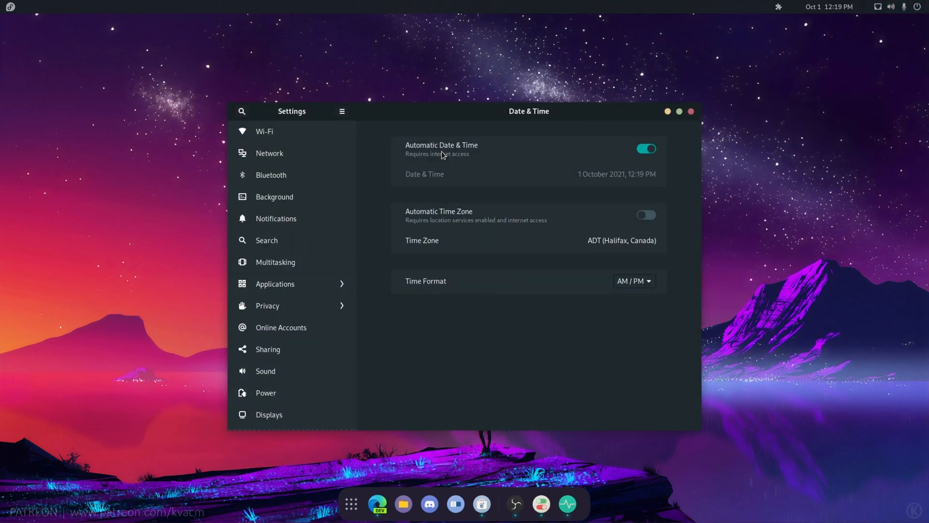
pyautogui.scroll(-3)
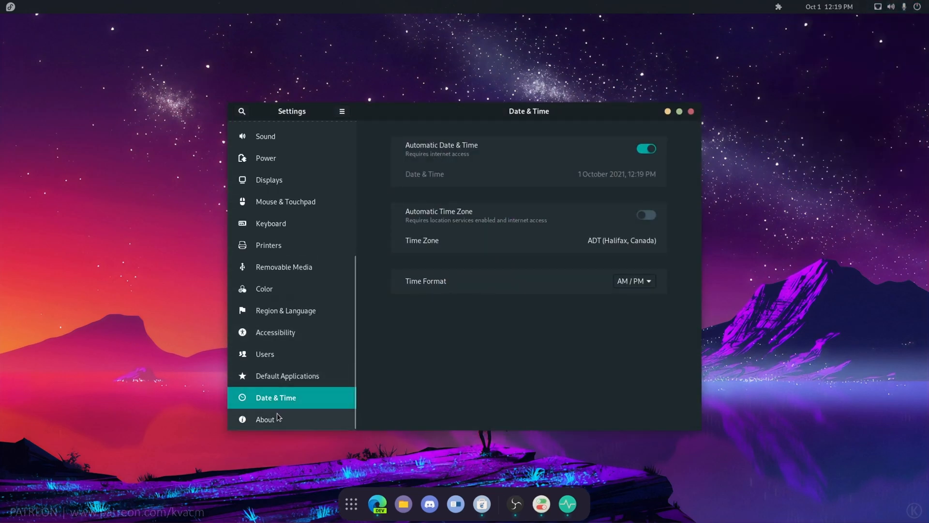
pyautogui.click(265, 419)
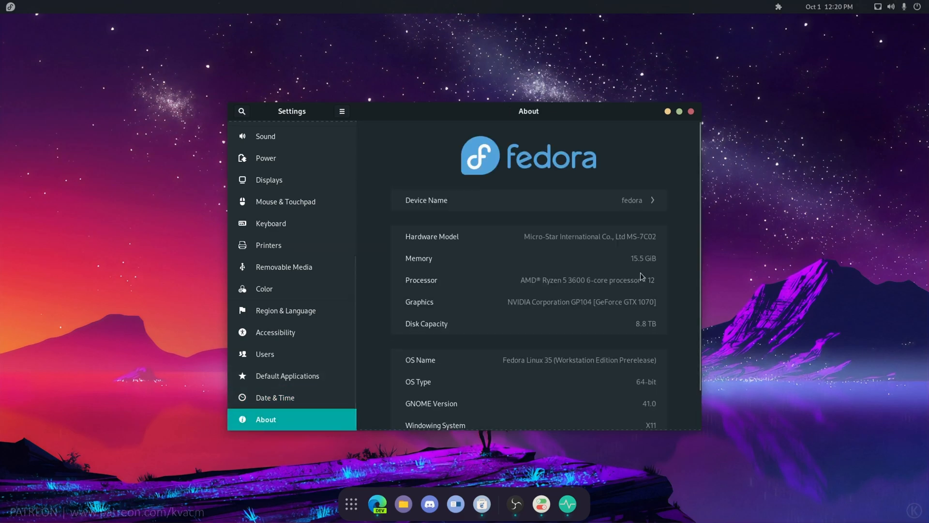
pyautogui.moveTo(534, 174)
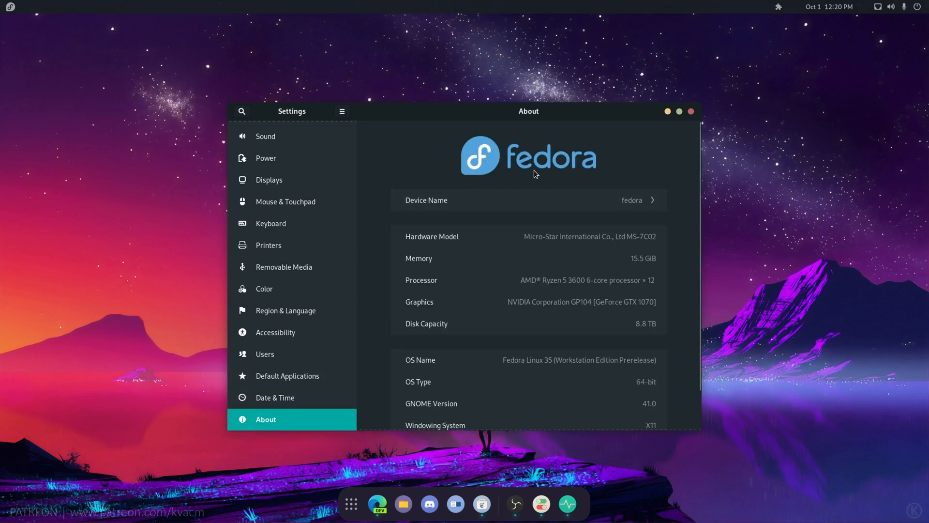
pyautogui.scroll(-3)
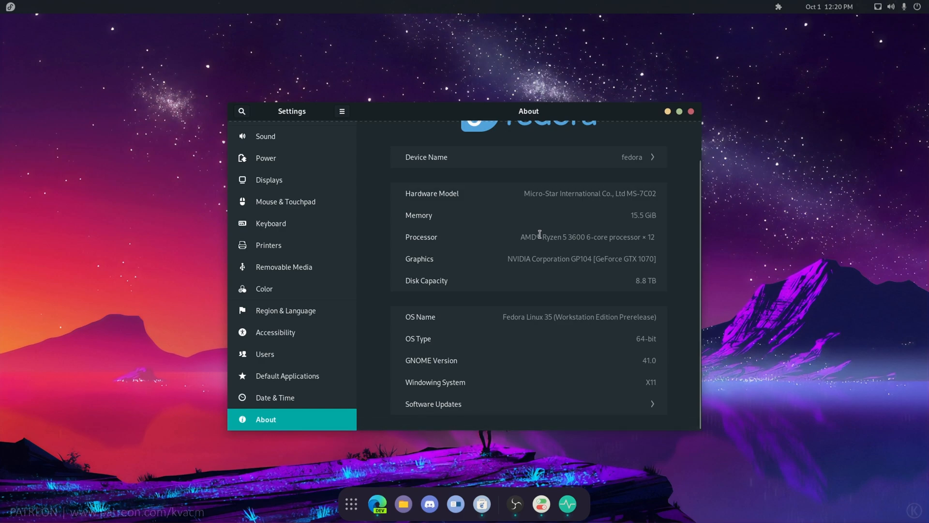
pyautogui.moveTo(649, 362)
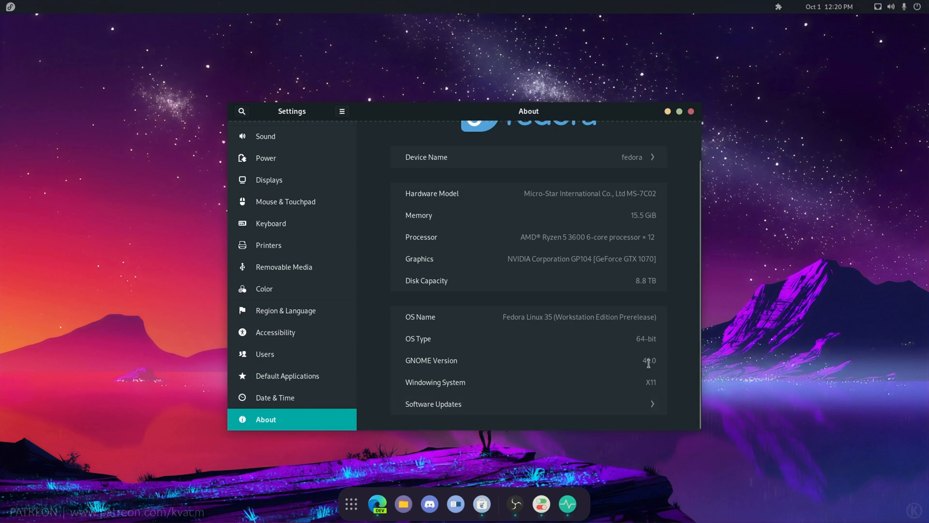
pyautogui.moveTo(672, 368)
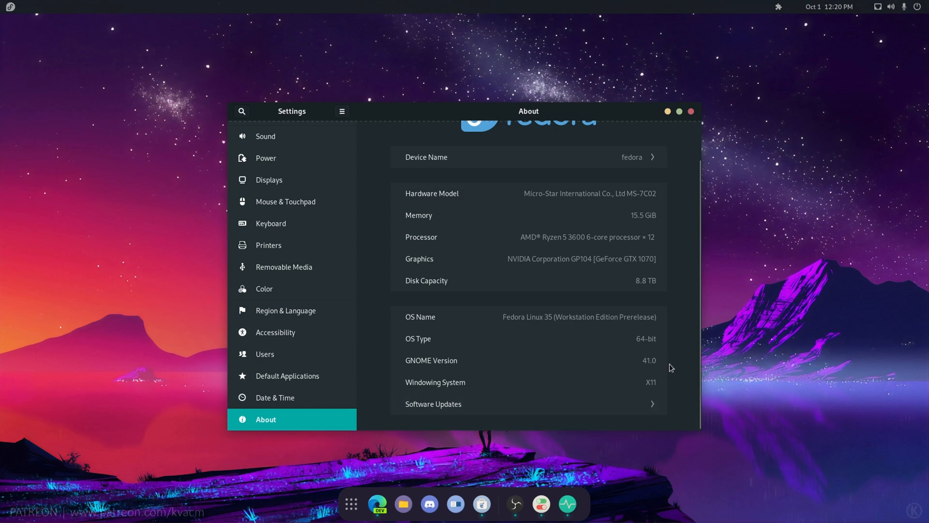
pyautogui.moveTo(325, 259)
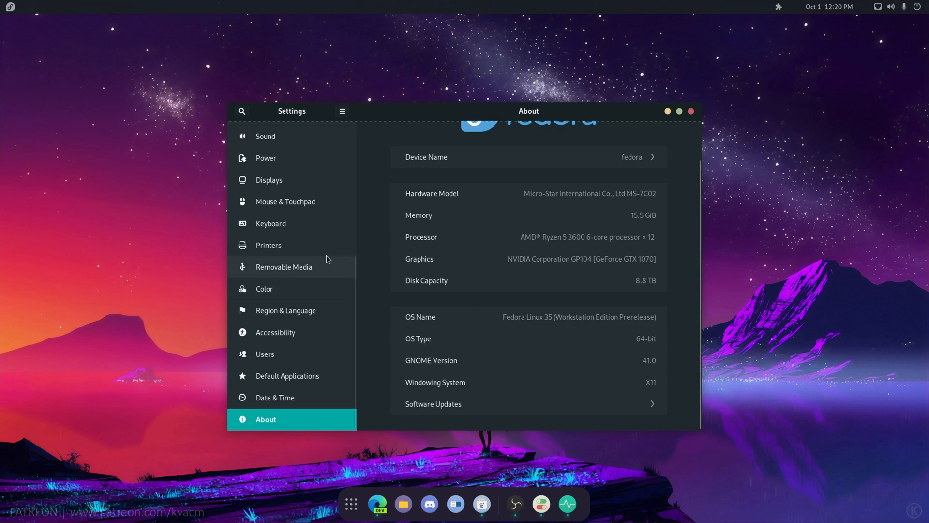
# Expand the Balanced power mode in the system menu to list power profiles
pyautogui.scroll(3)
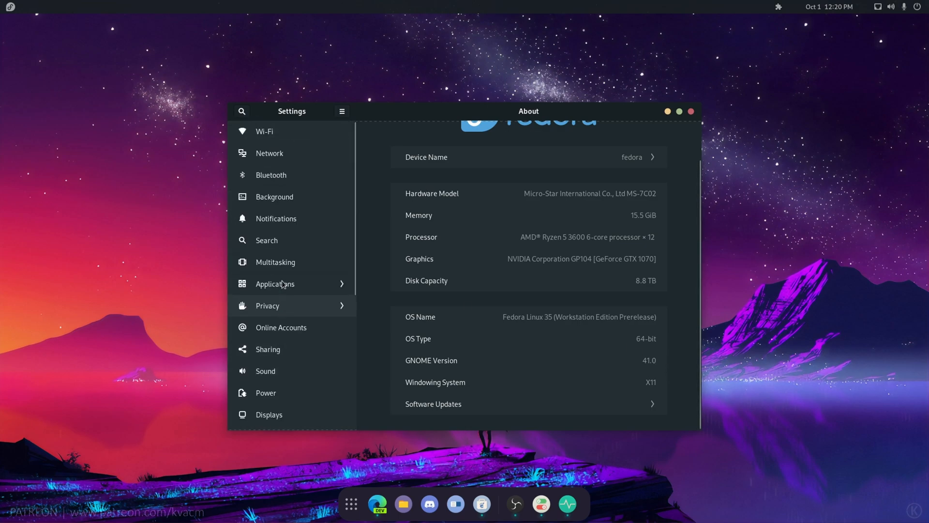
pyautogui.moveTo(871, 4)
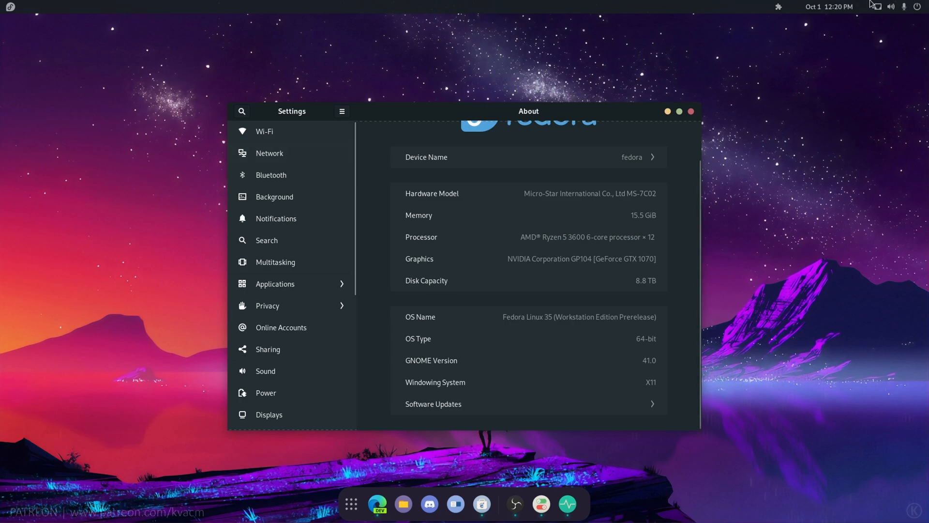
pyautogui.click(905, 6)
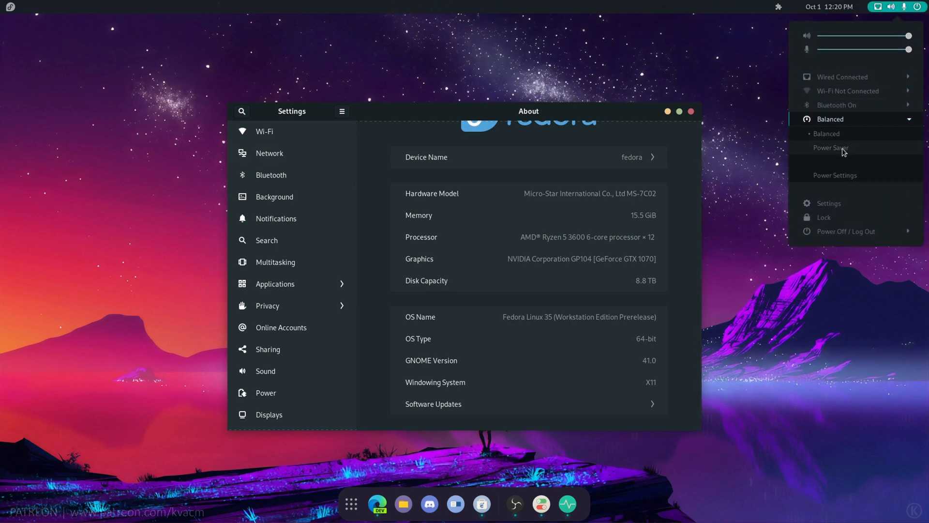
pyautogui.moveTo(835, 172)
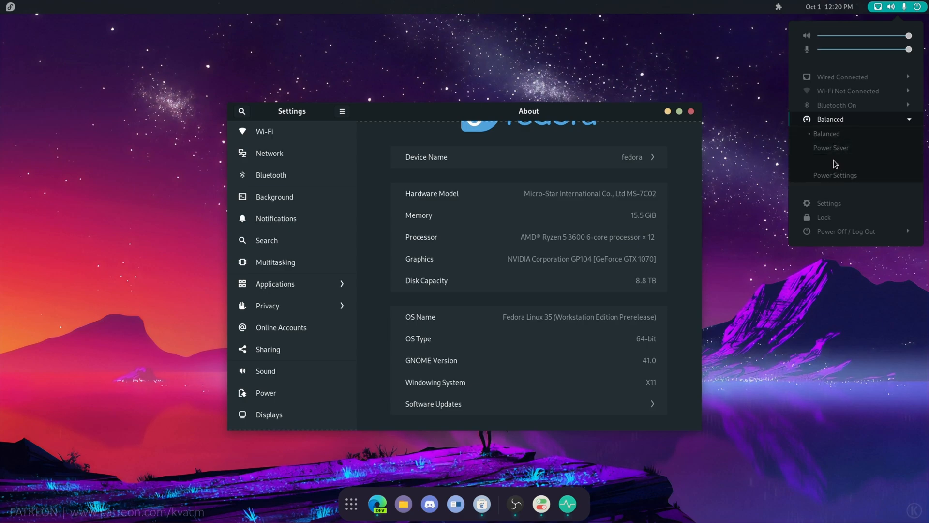
pyautogui.moveTo(826, 167)
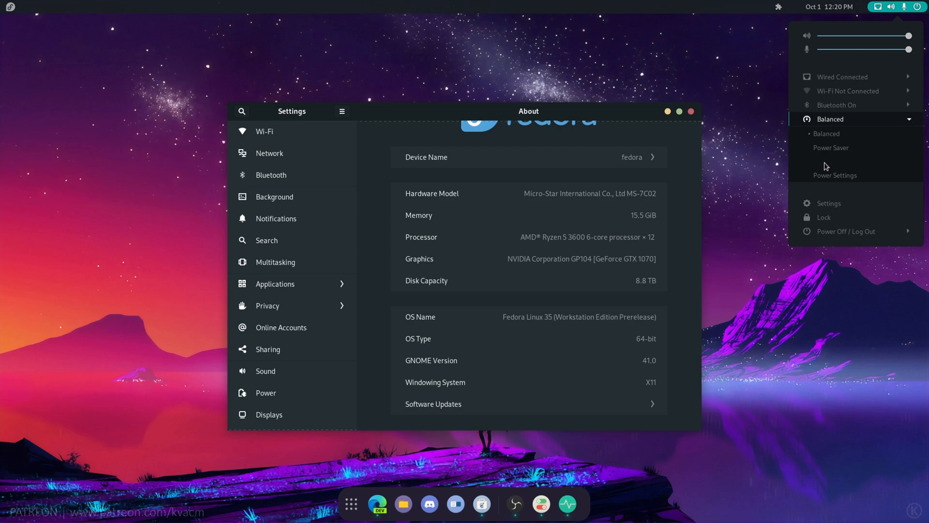
pyautogui.click(291, 174)
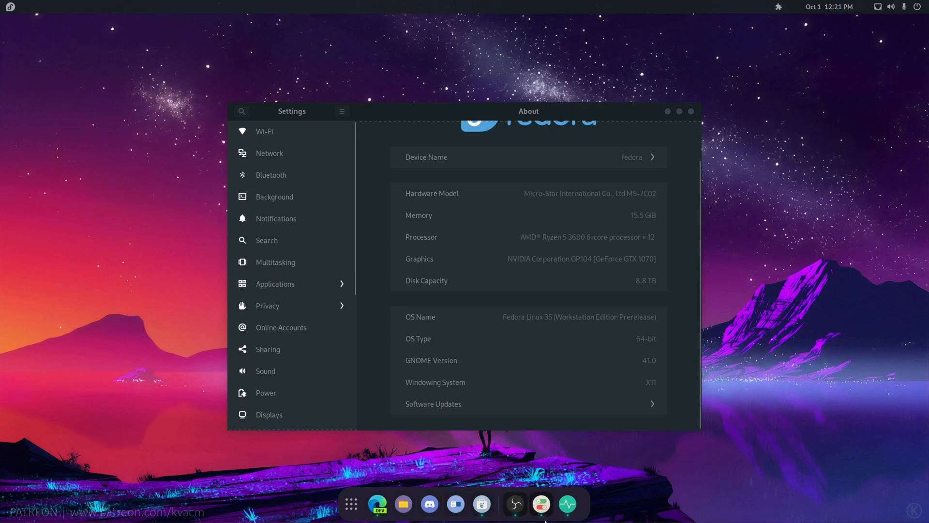
# Open GNOME Software and search the catalogue for 'minecraft'
pyautogui.click(515, 504)
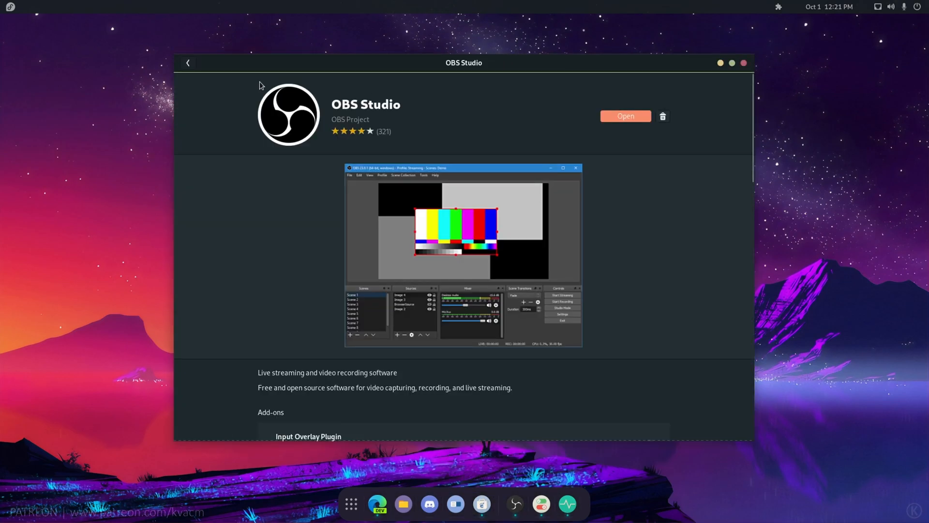
pyautogui.click(187, 63)
pyautogui.write('minecra')
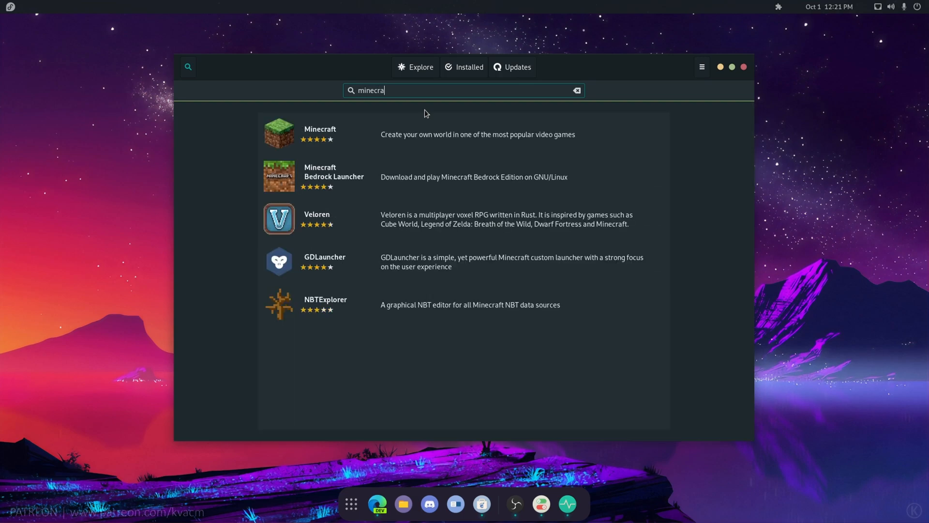
pyautogui.write('ft')
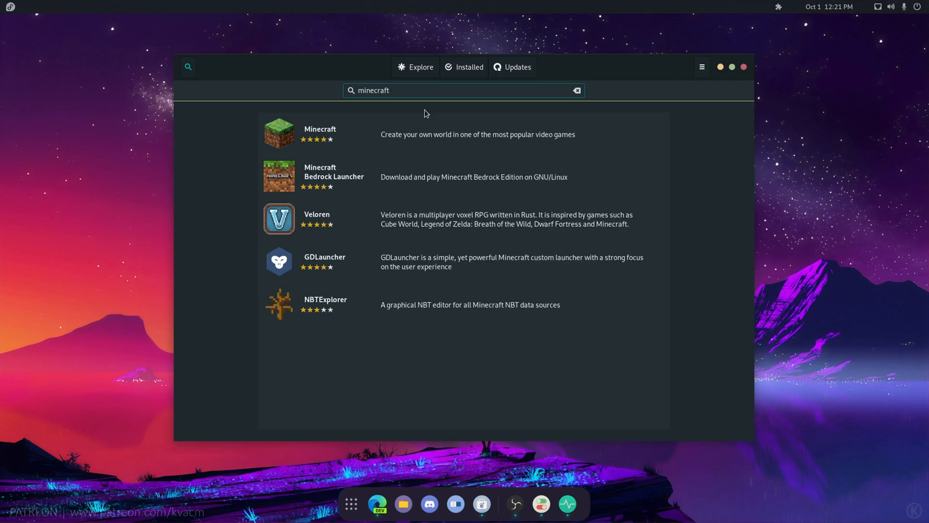
pyautogui.moveTo(333, 176)
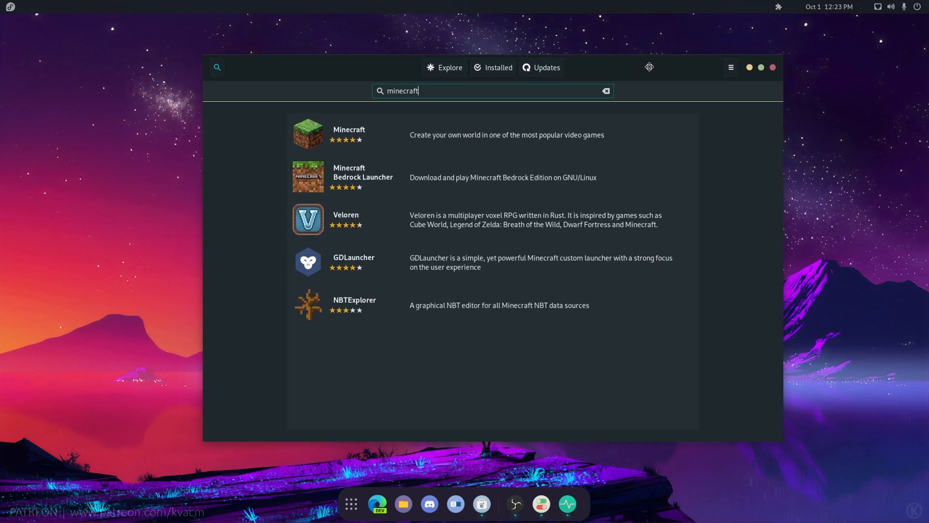
# Install Minecraft and Minecraft Bedrock Launcher from the minecraft search results
pyautogui.click(350, 504)
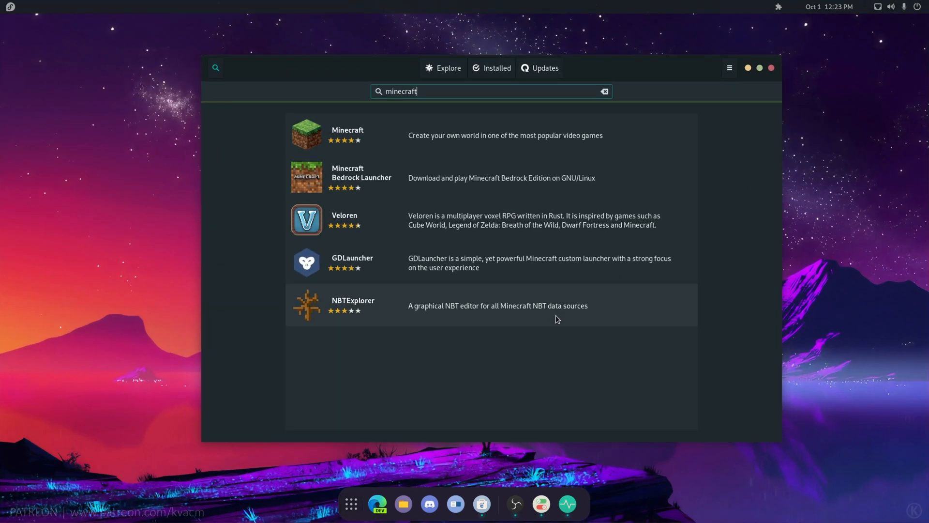
pyautogui.click(347, 133)
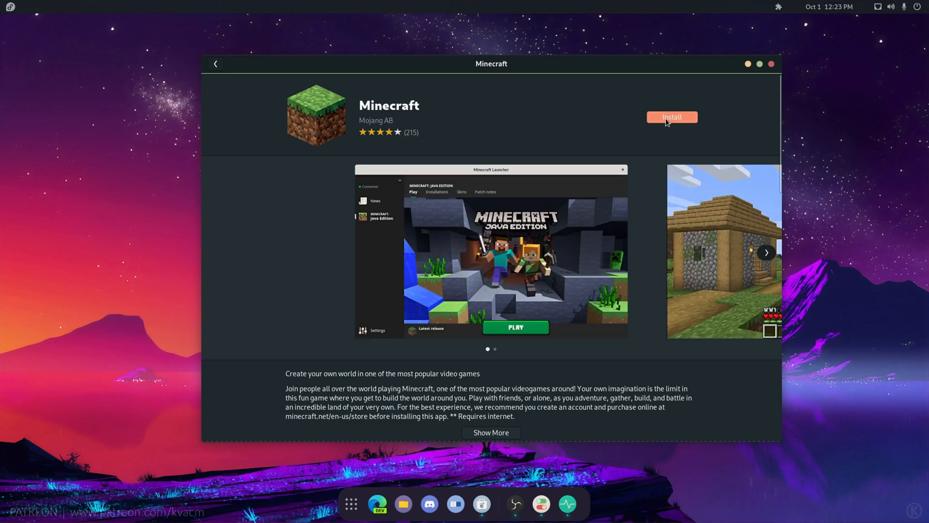
pyautogui.click(672, 117)
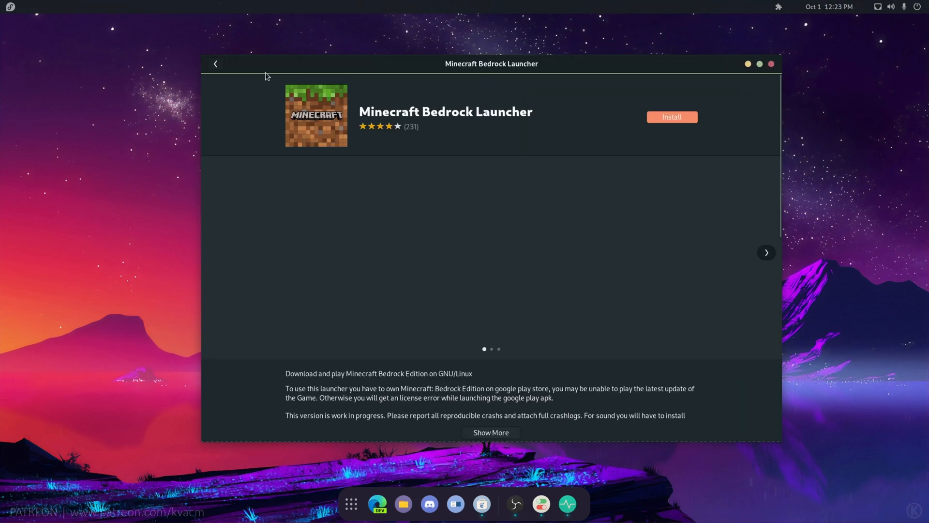
pyautogui.click(216, 64)
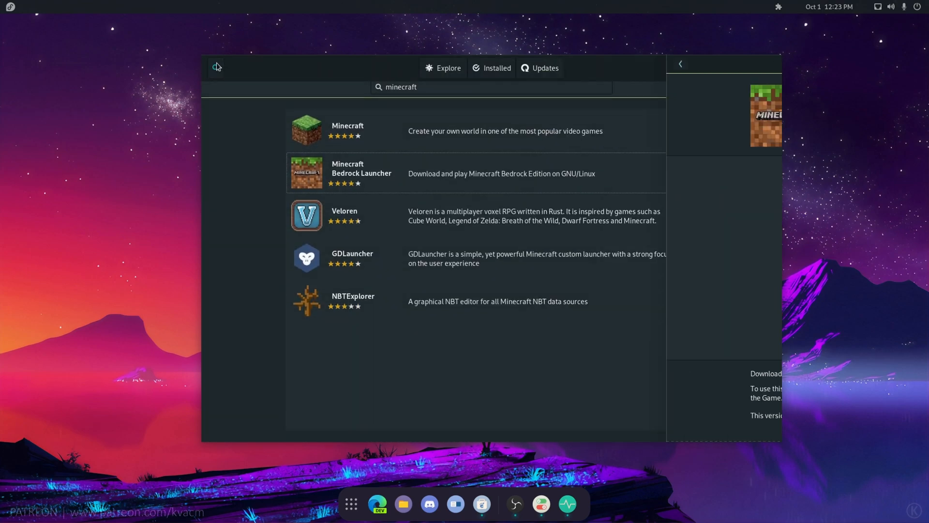
pyautogui.click(680, 63)
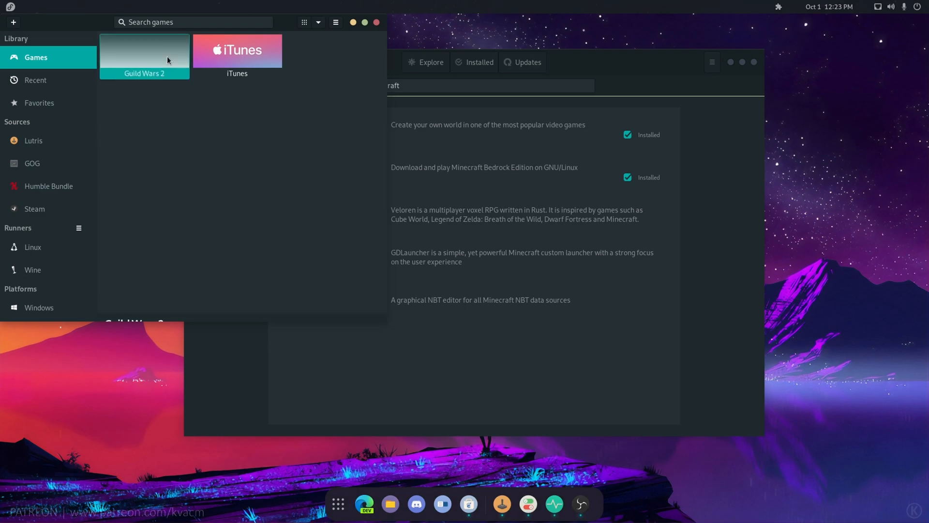
# View iTunes details in Lutris, then bring GNOME Software's minecraft results forward
pyautogui.click(236, 50)
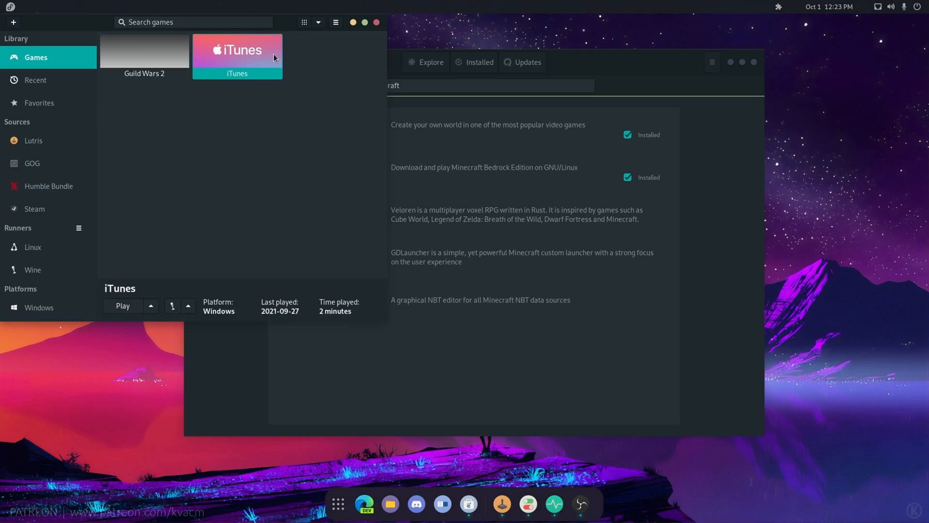
pyautogui.click(145, 54)
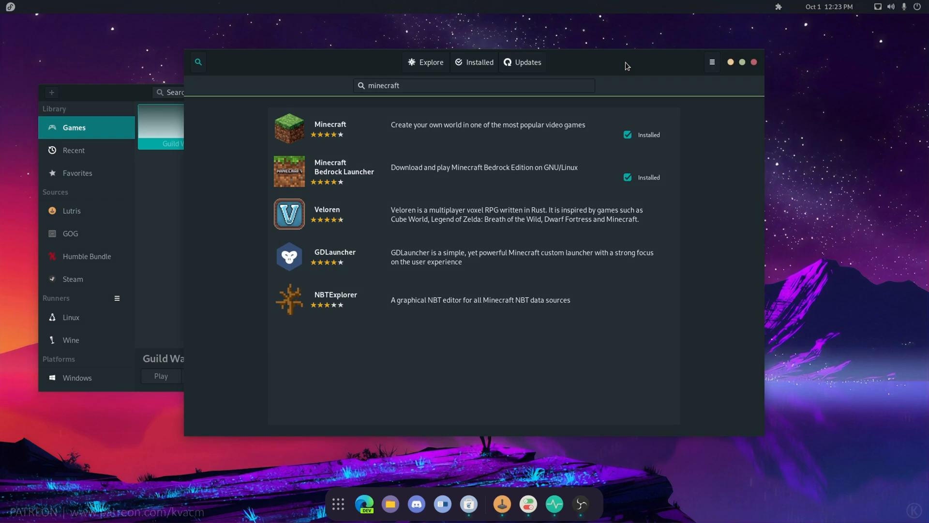
pyautogui.moveTo(695, 72)
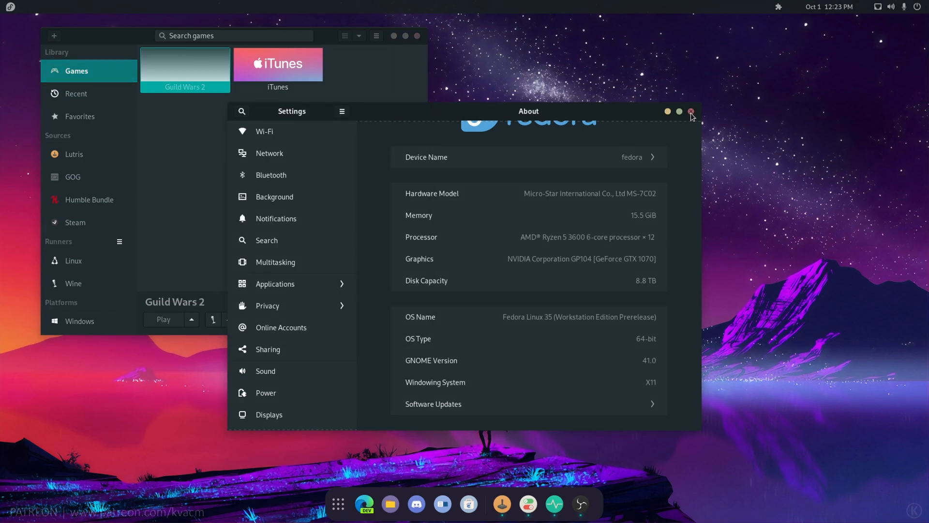
# Close the Settings About window, leaving Lutris with Guild Wars 2 details
pyautogui.click(691, 112)
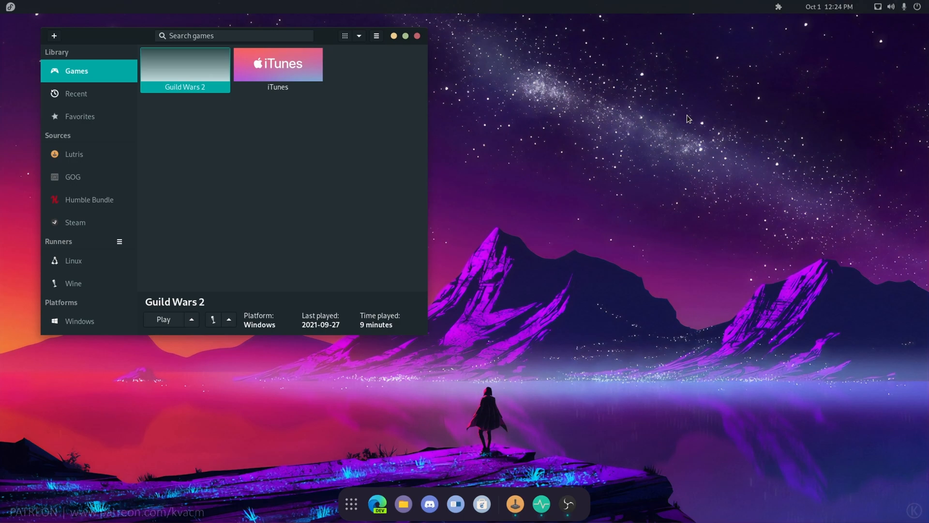
pyautogui.moveTo(369, 251)
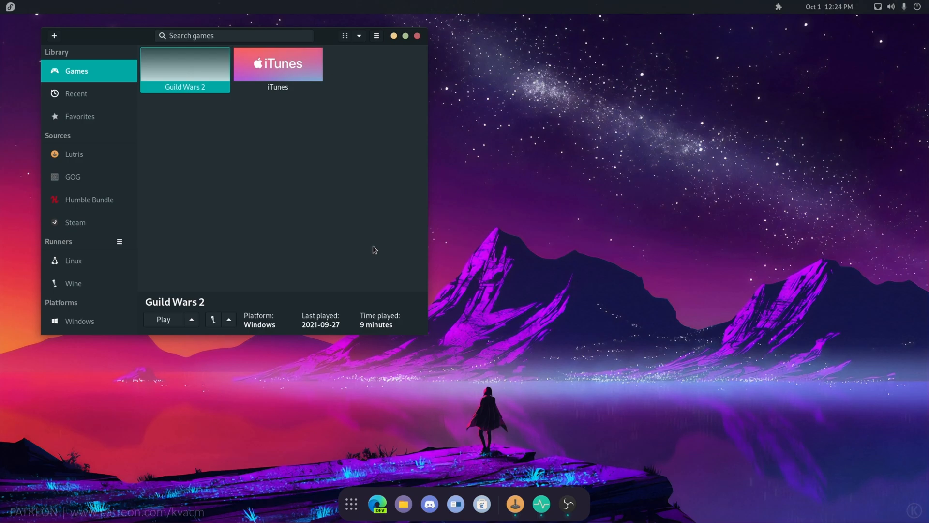
pyautogui.moveTo(864, 13)
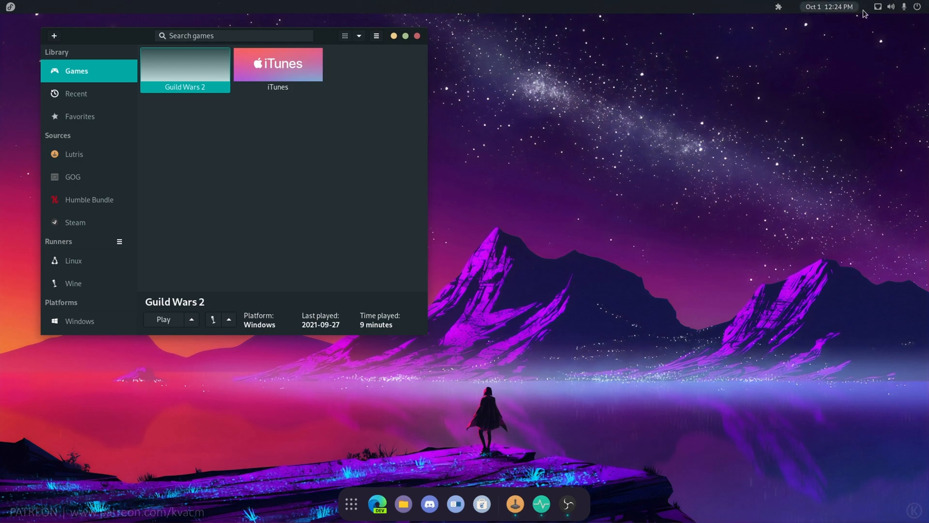
# Expand the Balanced power modes in the system menu and open Power Settings
pyautogui.click(891, 6)
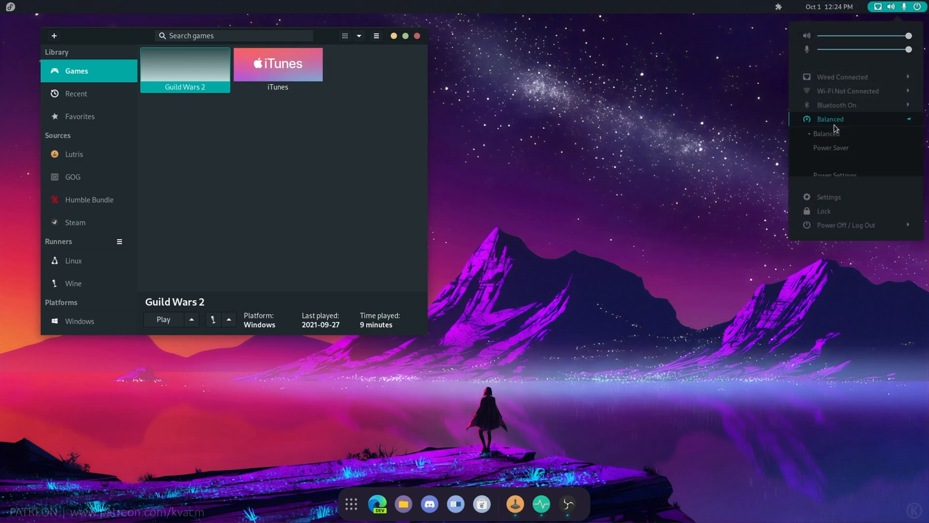
pyautogui.moveTo(834, 175)
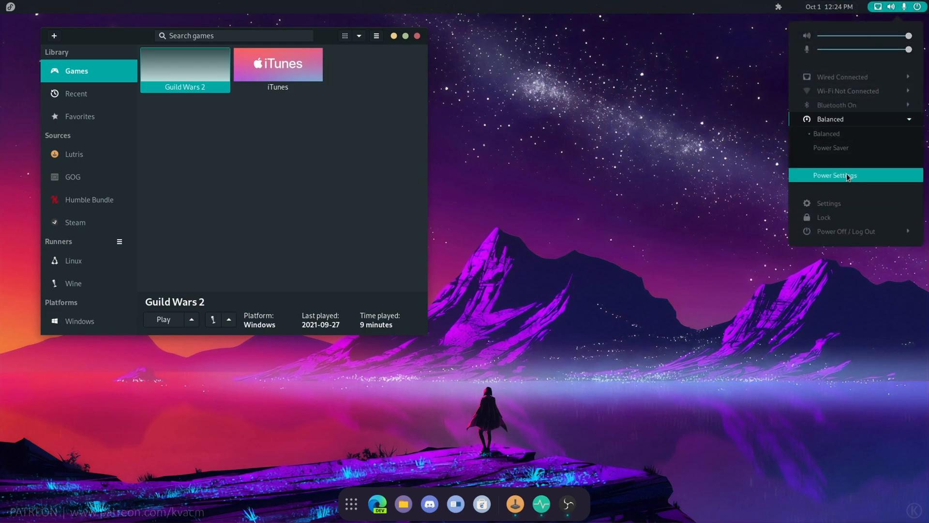
pyautogui.click(834, 175)
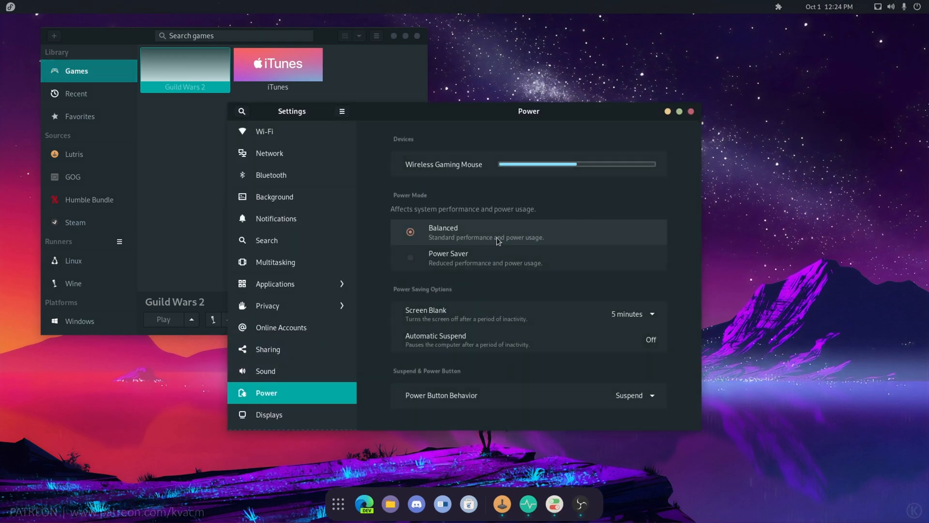
pyautogui.moveTo(600, 235)
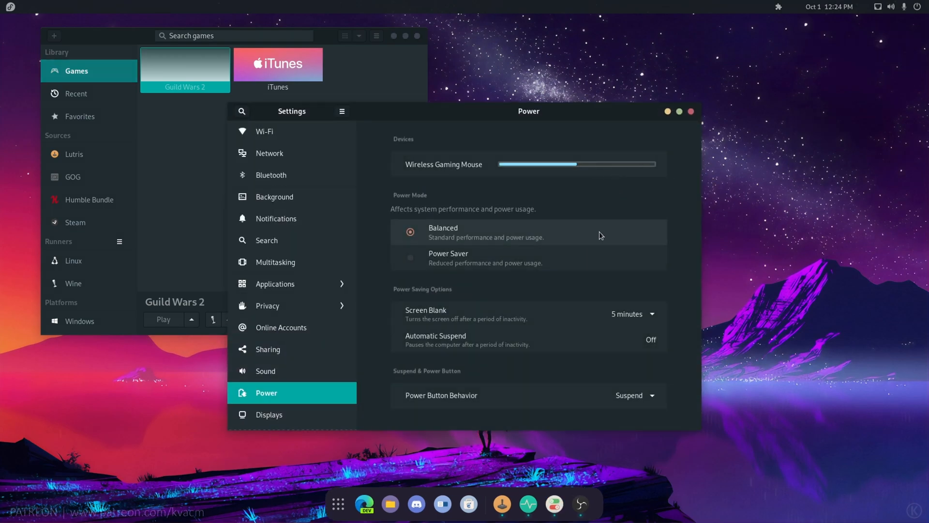
pyautogui.moveTo(583, 156)
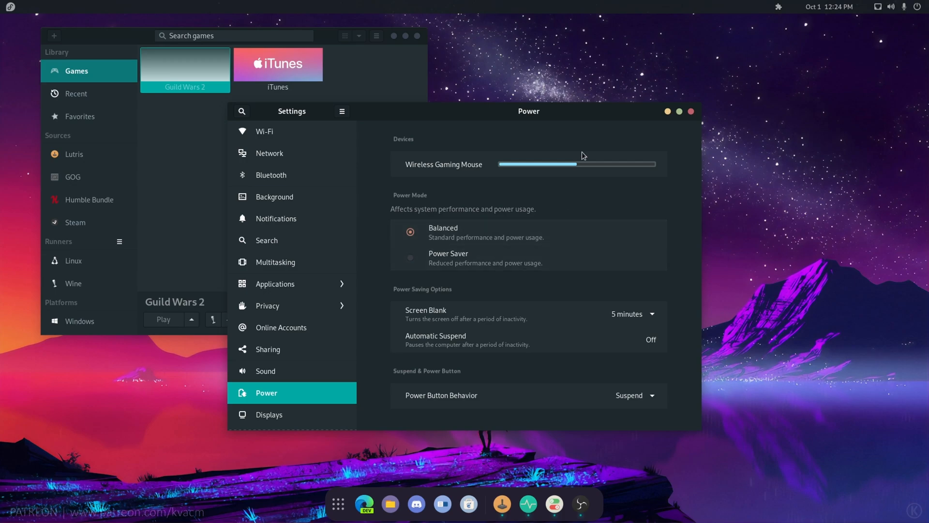
pyautogui.moveTo(607, 258)
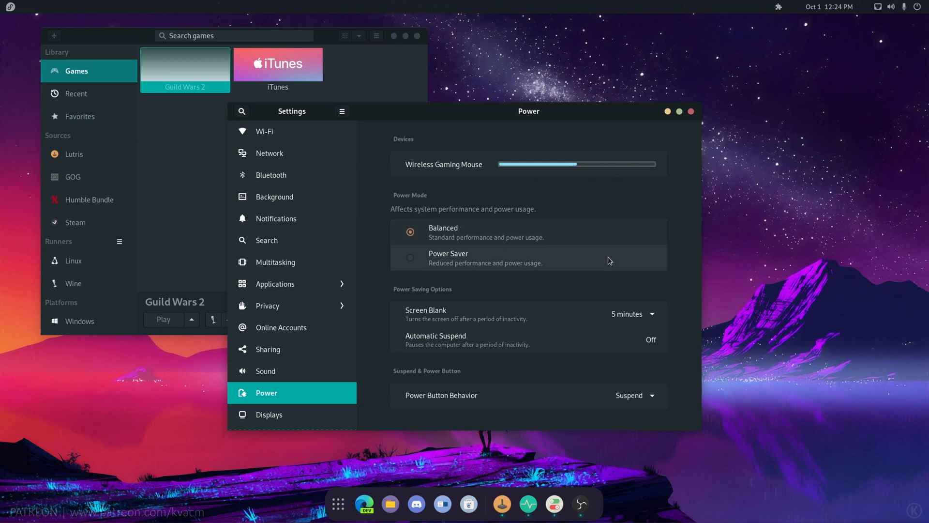
pyautogui.moveTo(515, 316)
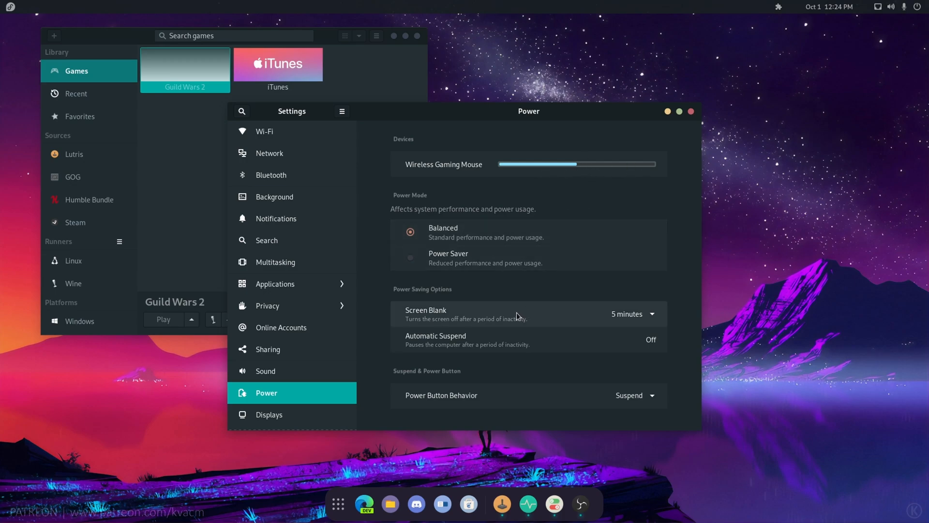
pyautogui.moveTo(620, 314)
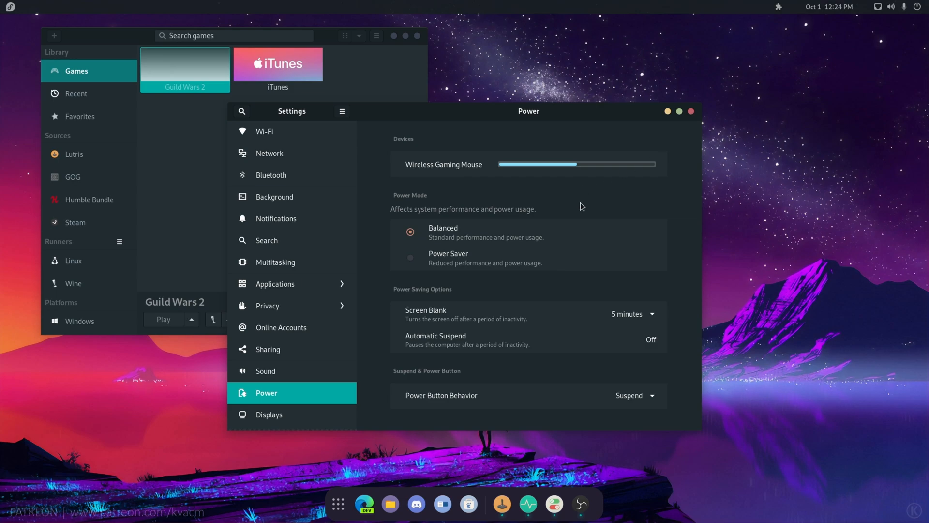
# Close Power settings, launch Guild Wars 2 from Lutris, log in and play
pyautogui.click(690, 111)
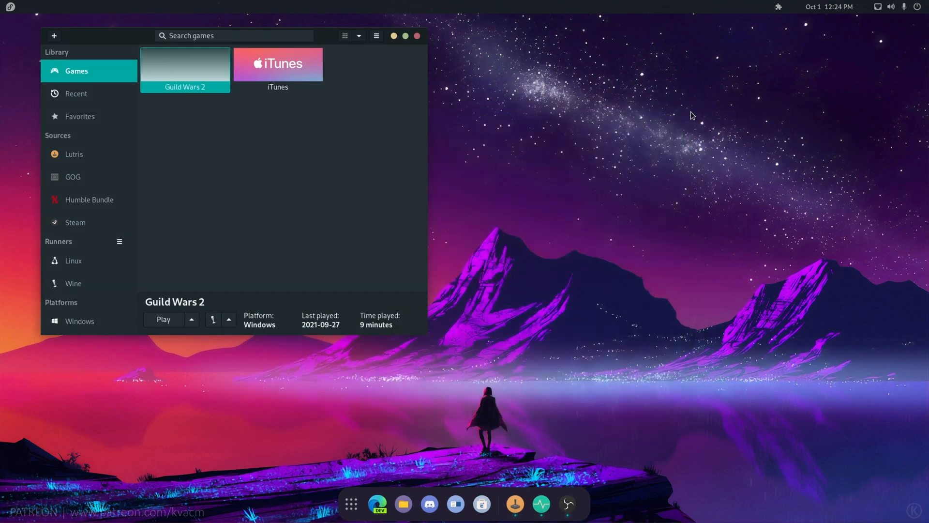
pyautogui.moveTo(307, 71)
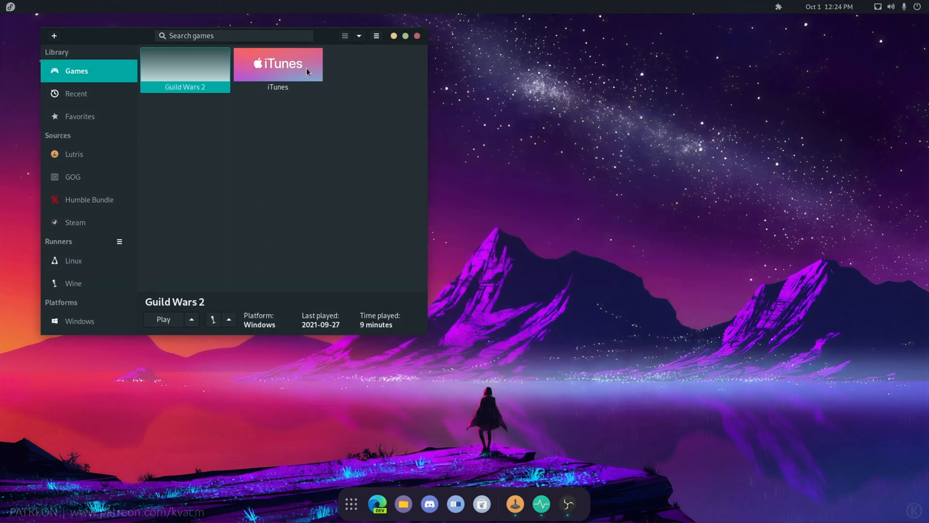
pyautogui.click(164, 319)
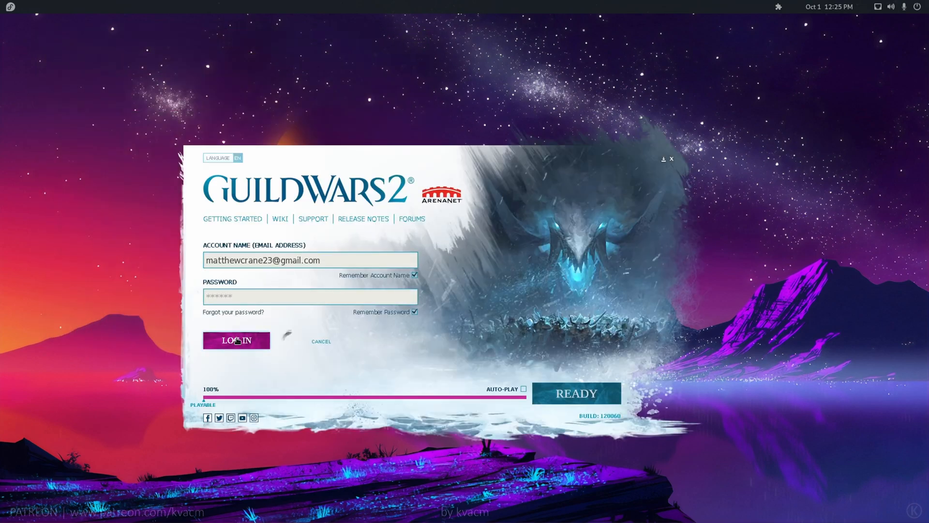
pyautogui.click(235, 340)
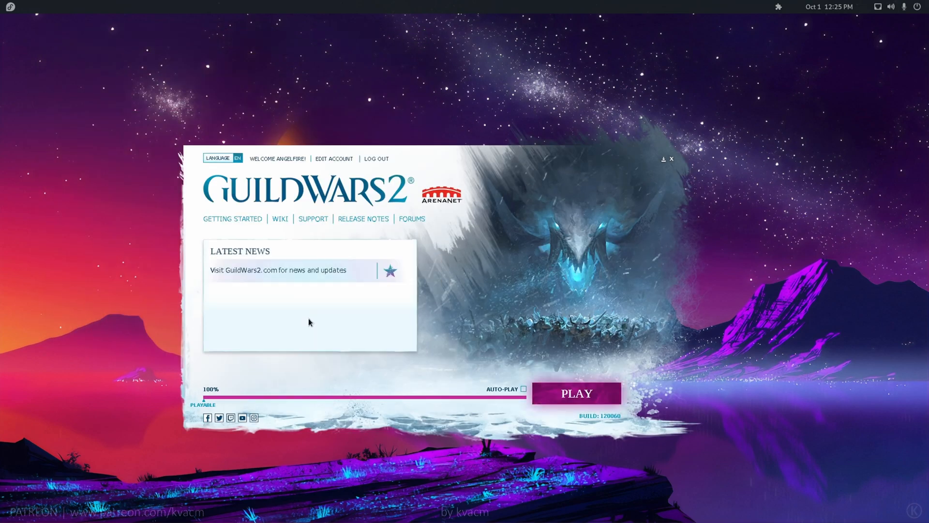
pyautogui.click(576, 393)
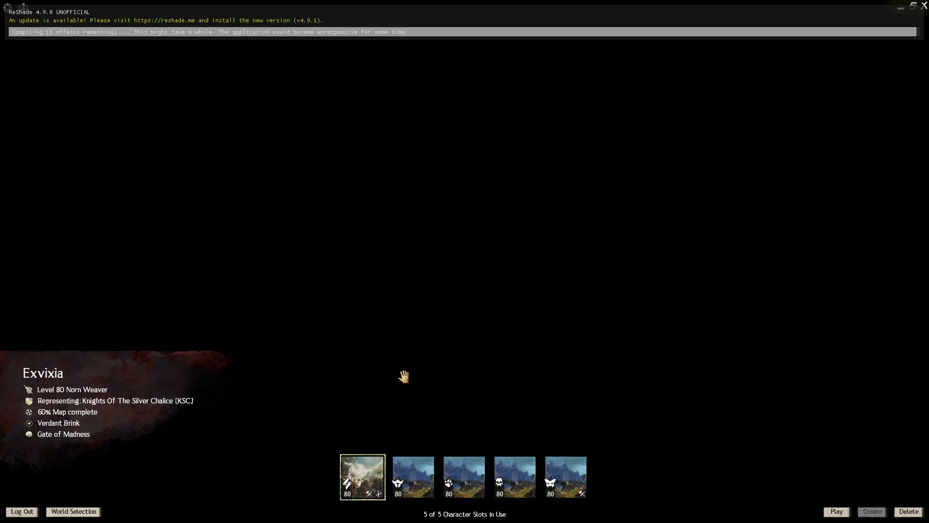
pyautogui.moveTo(362, 476)
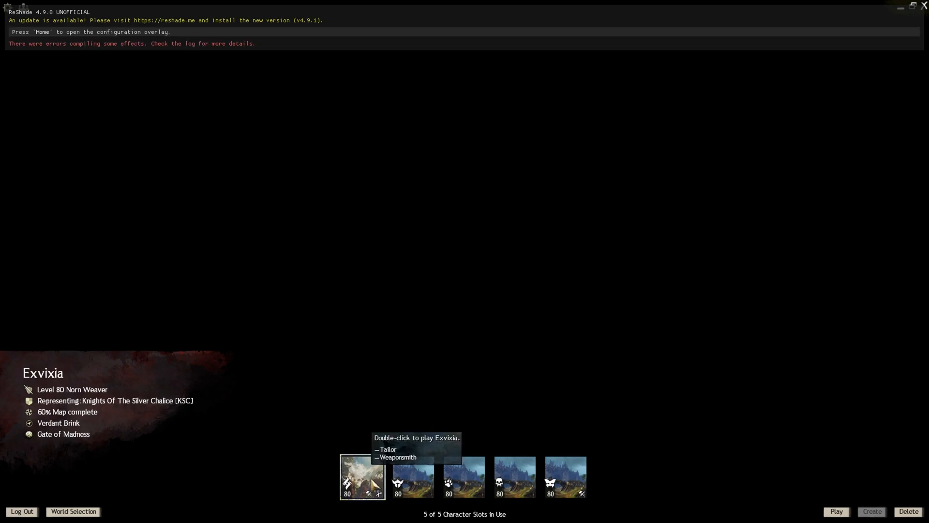
# Enter the world with the first character, mounted on the skyscale in the jungle
pyautogui.doubleClick(362, 477)
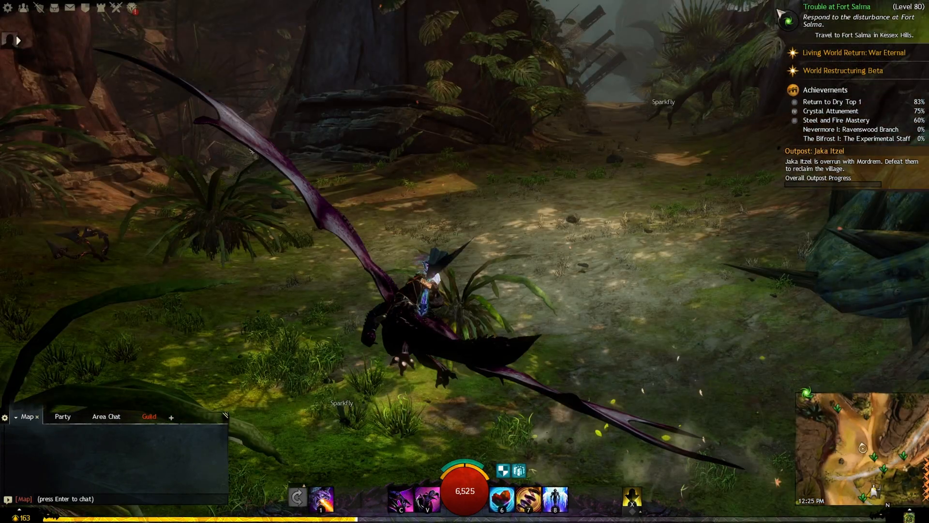
# Switch Guild Wars 2's Graphics option Render Sampling from Supersample to Native and close Options
pyautogui.press('Escape')
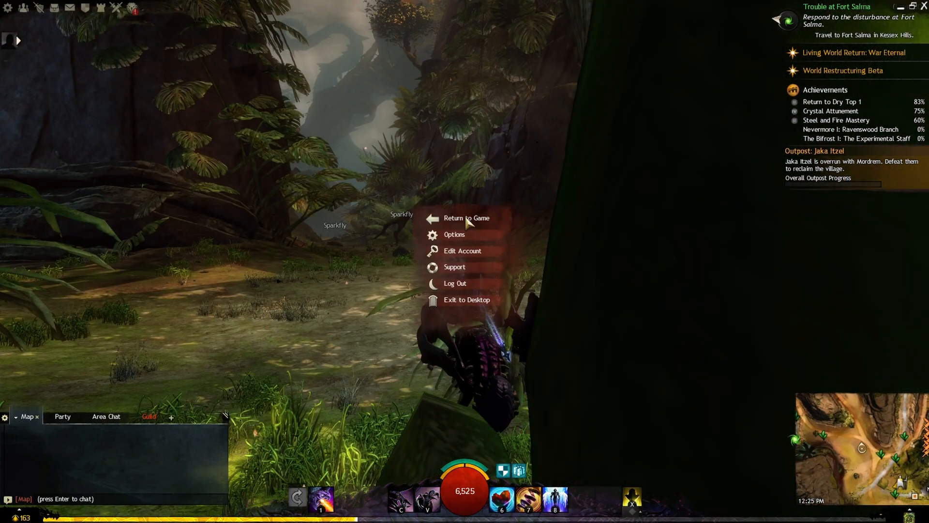
pyautogui.click(454, 234)
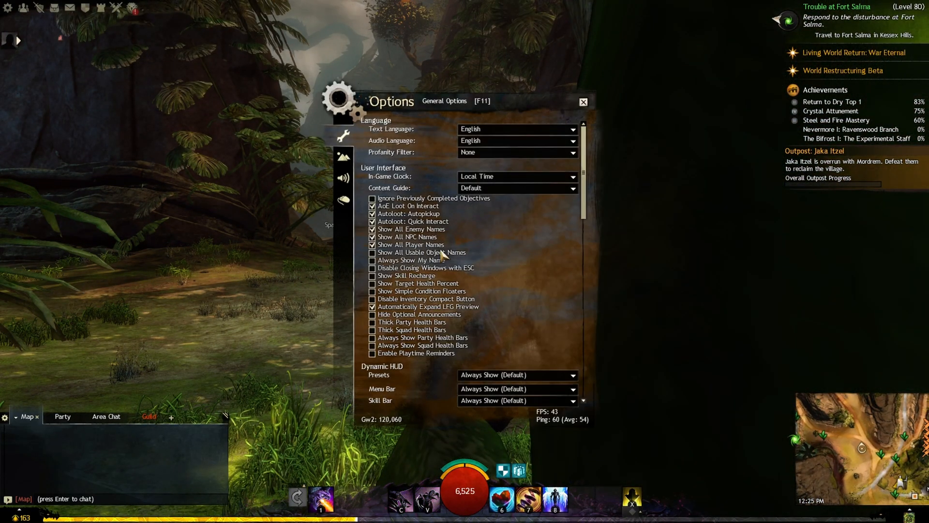
pyautogui.click(343, 156)
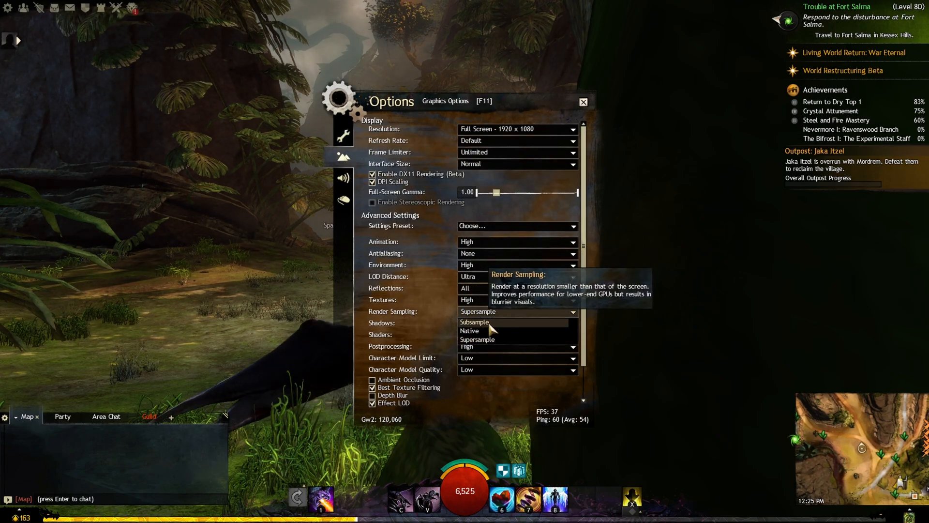
pyautogui.click(468, 330)
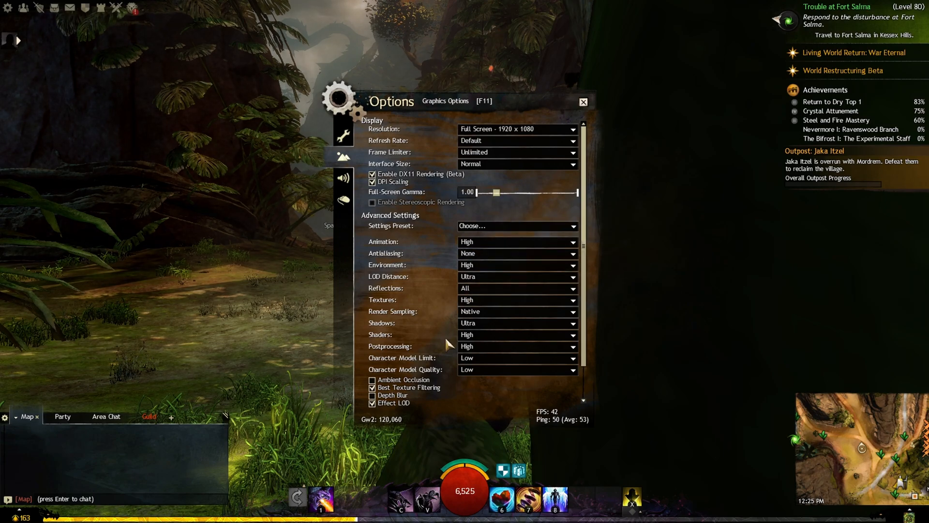
pyautogui.scroll(-3)
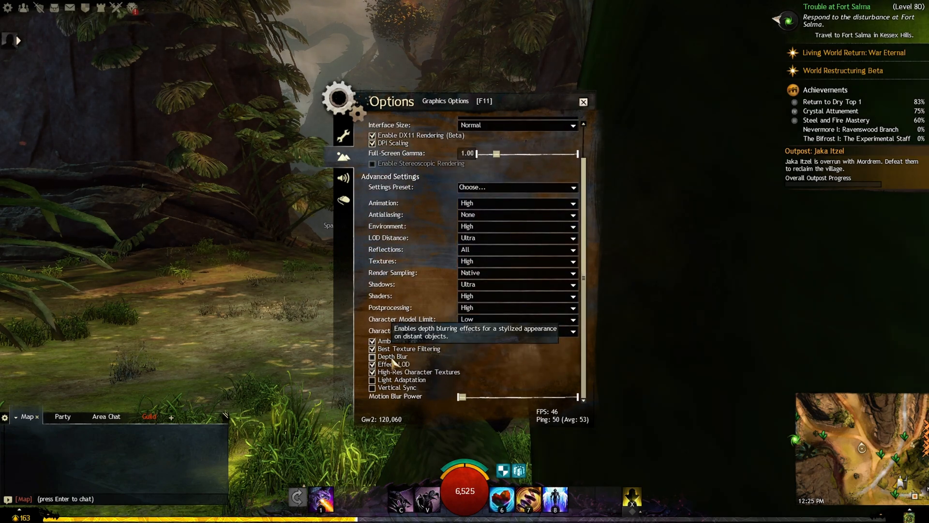
pyautogui.moveTo(396, 387)
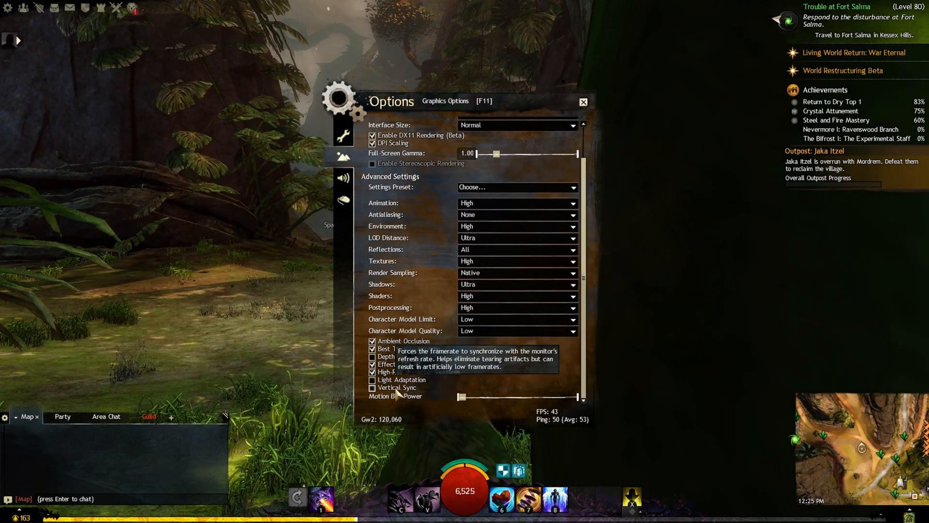
pyautogui.moveTo(575, 113)
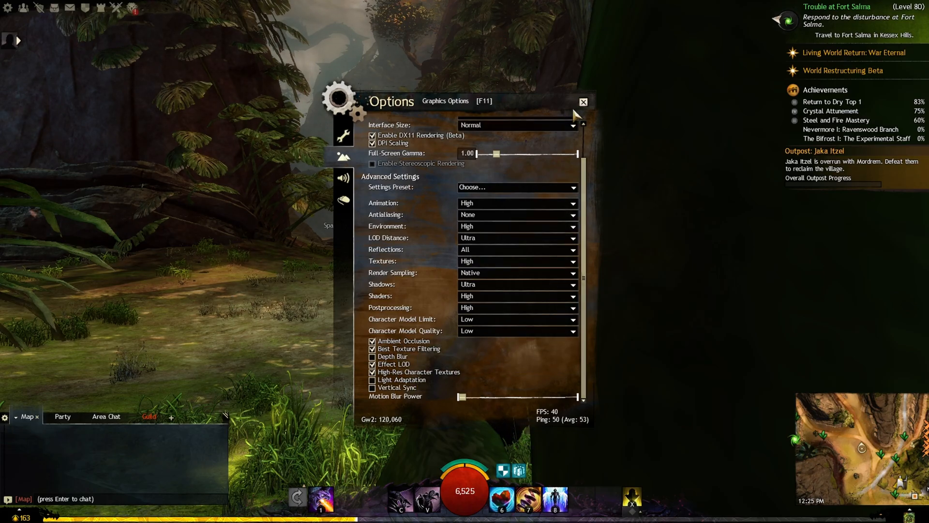
pyautogui.click(582, 101)
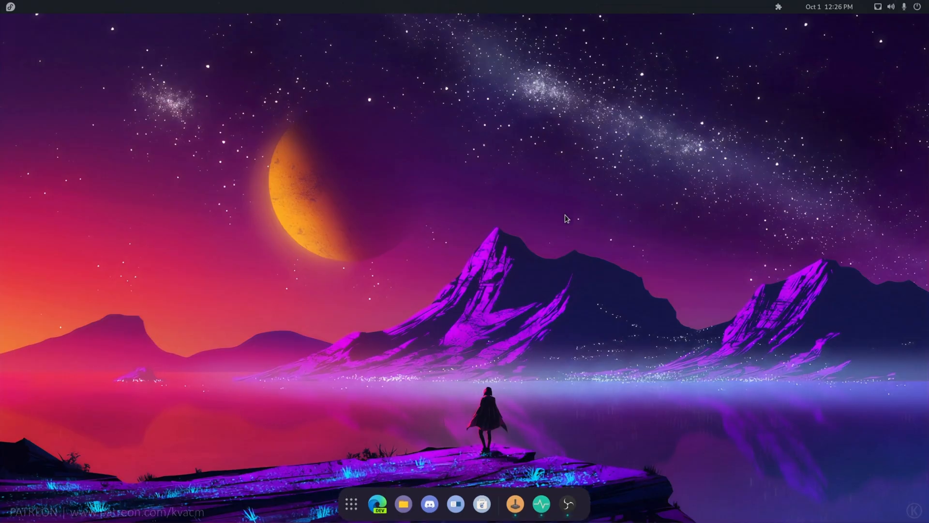
pyautogui.moveTo(557, 208)
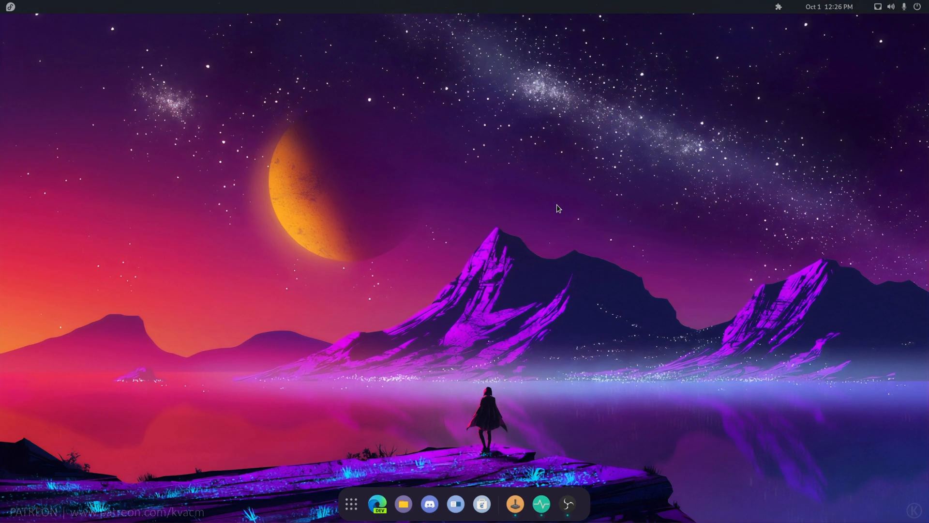
pyautogui.moveTo(586, 441)
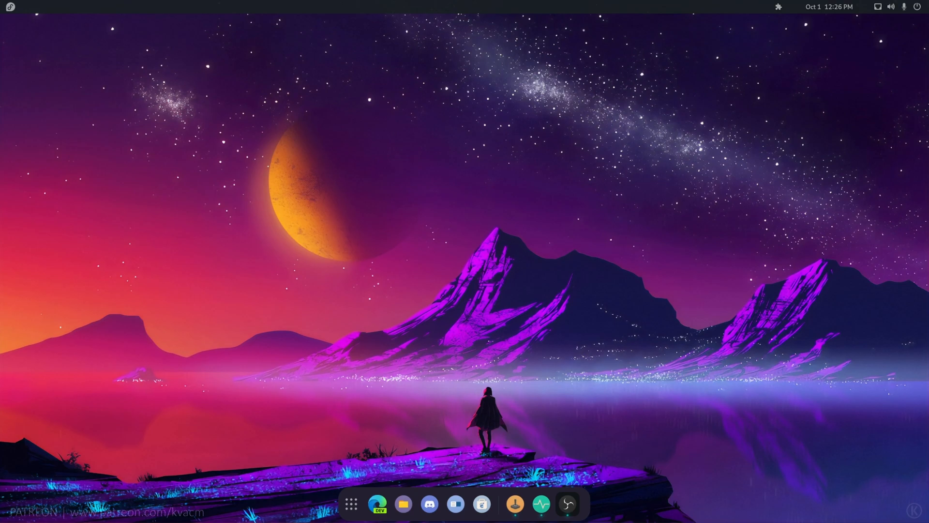
pyautogui.click(10, 6)
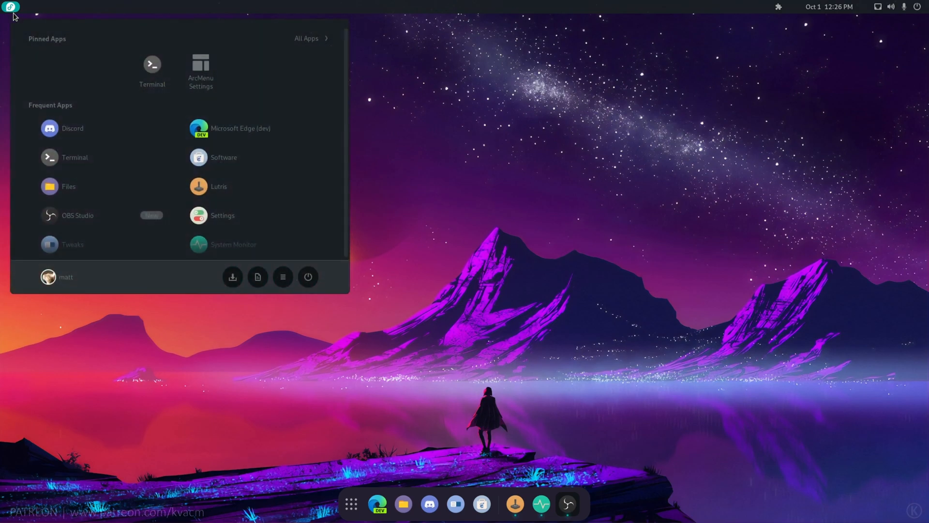
pyautogui.moveTo(78, 122)
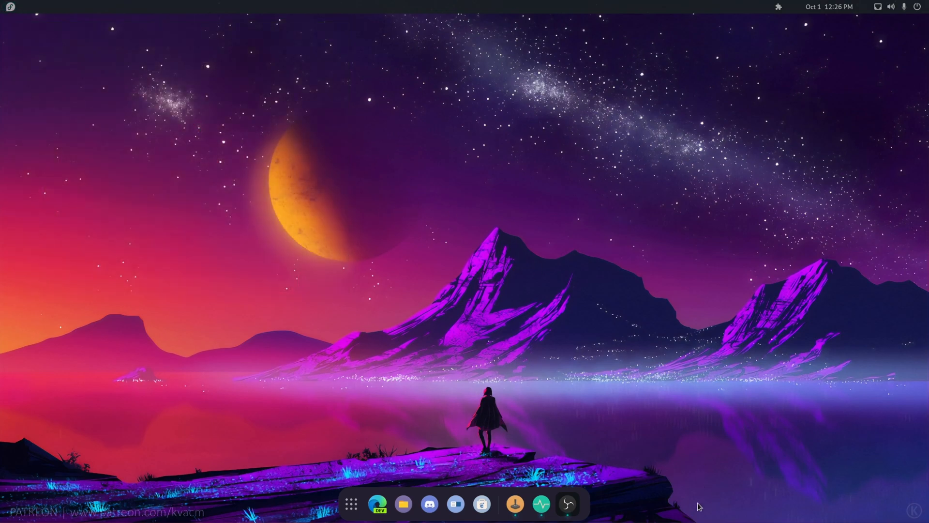
pyautogui.click(351, 504)
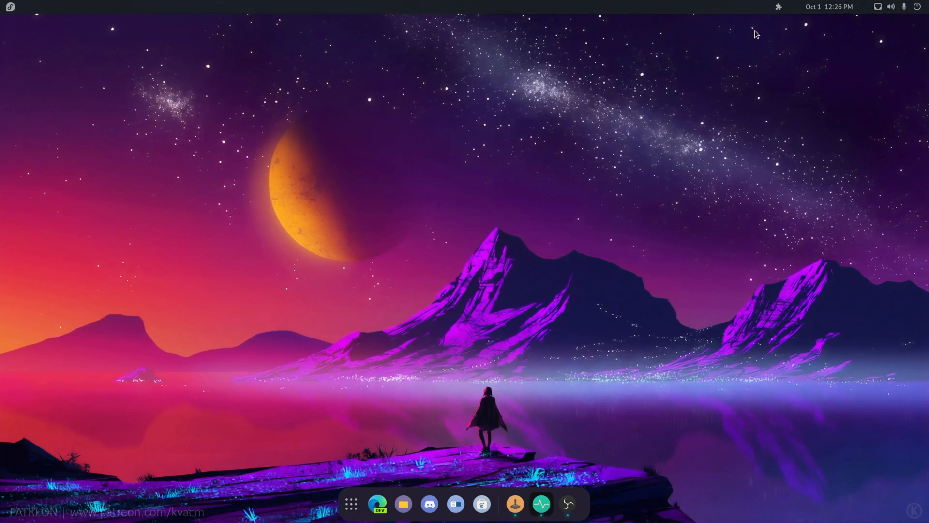
pyautogui.moveTo(350, 503)
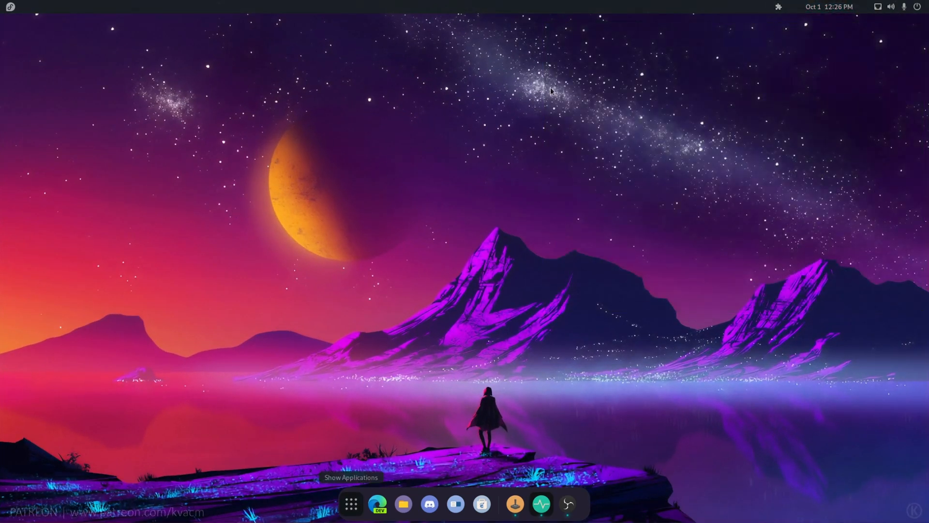
pyautogui.click(351, 504)
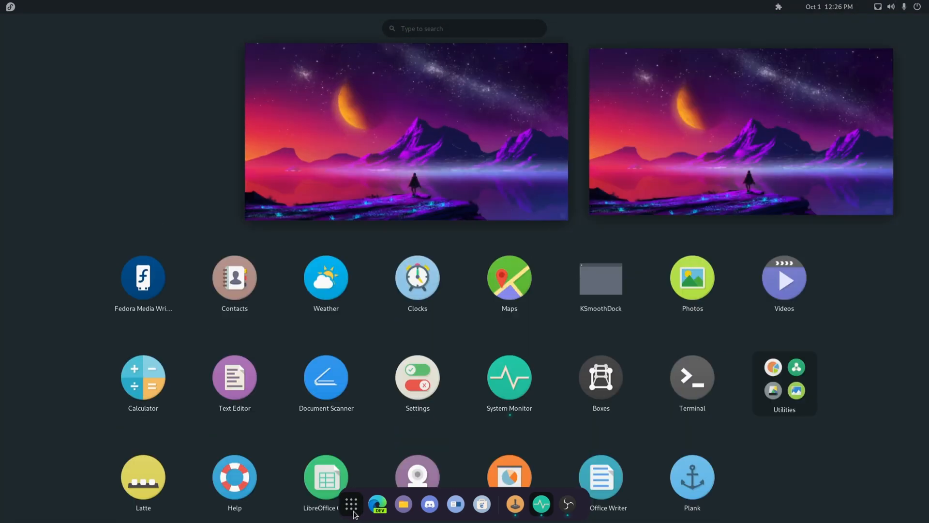
pyautogui.click(351, 504)
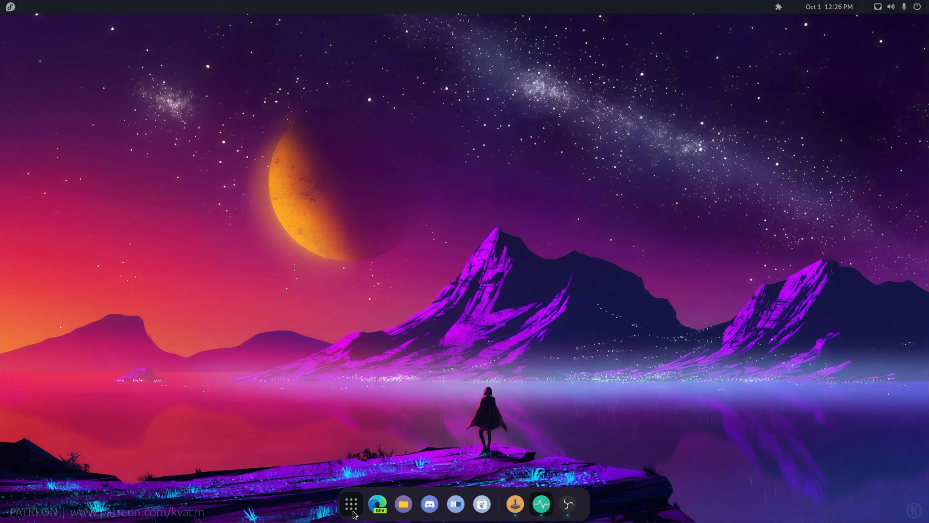
pyautogui.click(351, 504)
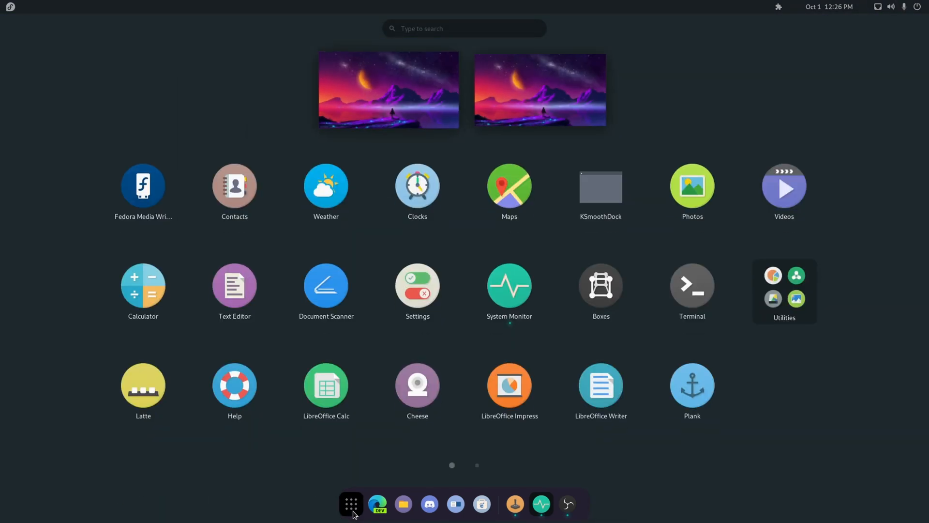
pyautogui.click(351, 505)
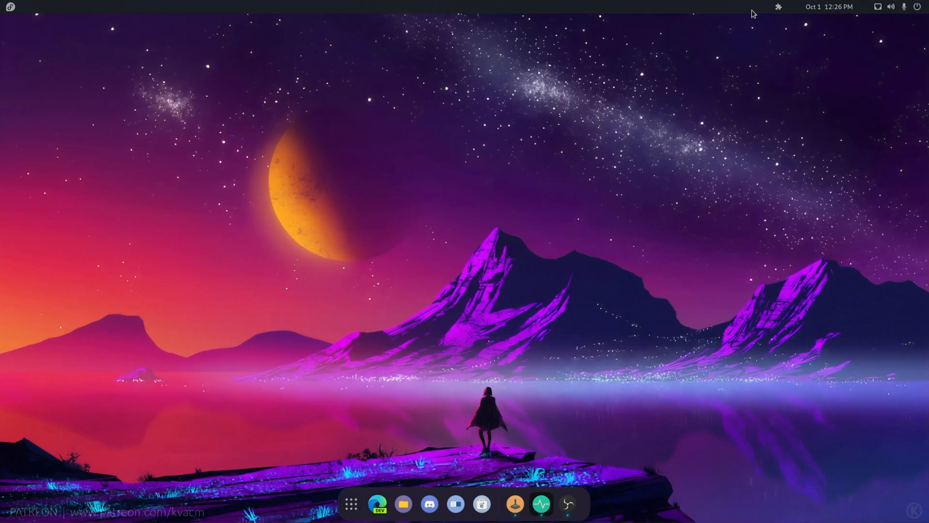
pyautogui.click(779, 6)
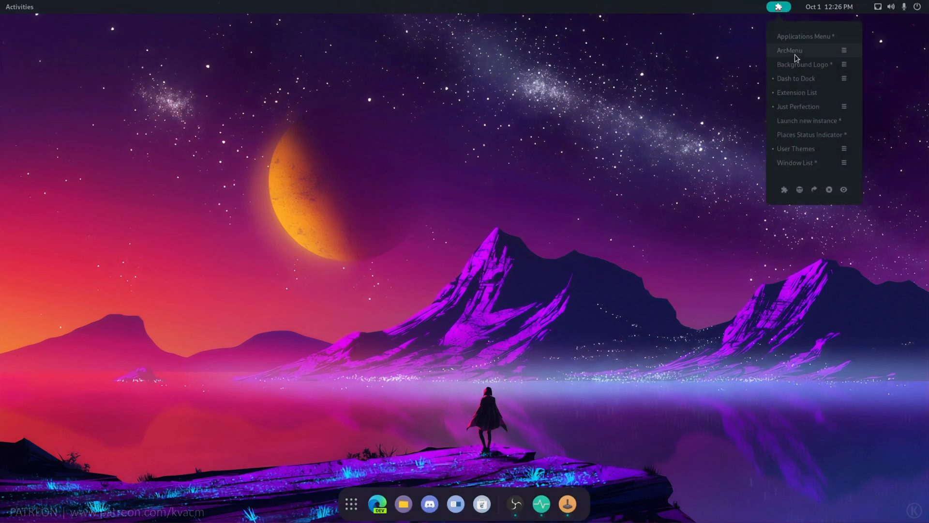
pyautogui.moveTo(803, 103)
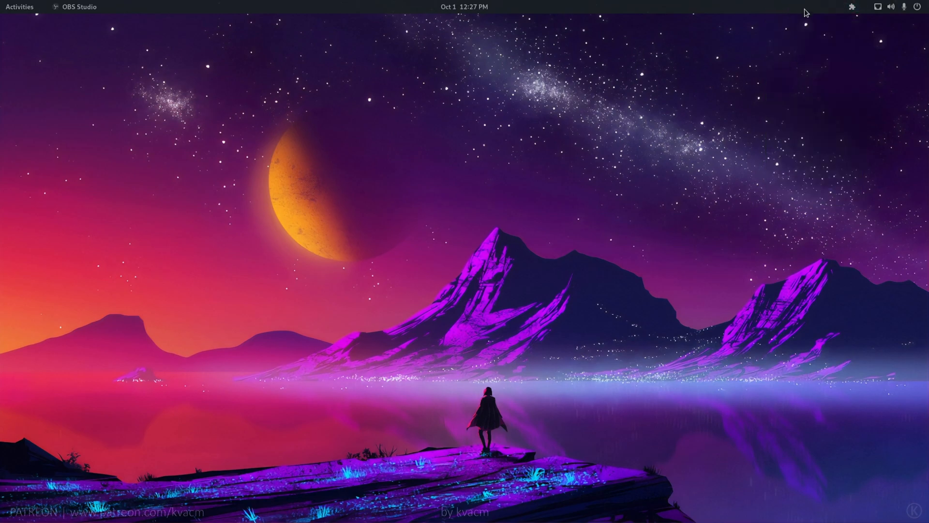
pyautogui.moveTo(803, 26)
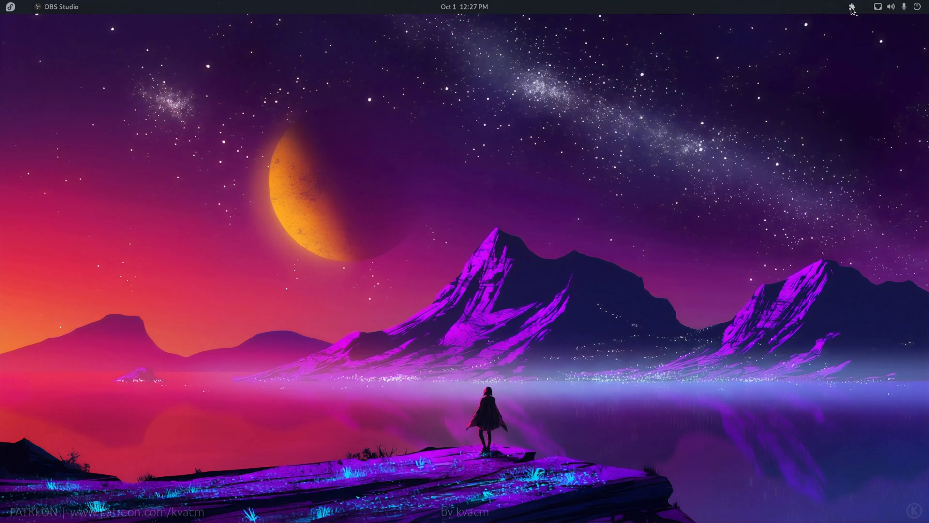
pyautogui.click(853, 7)
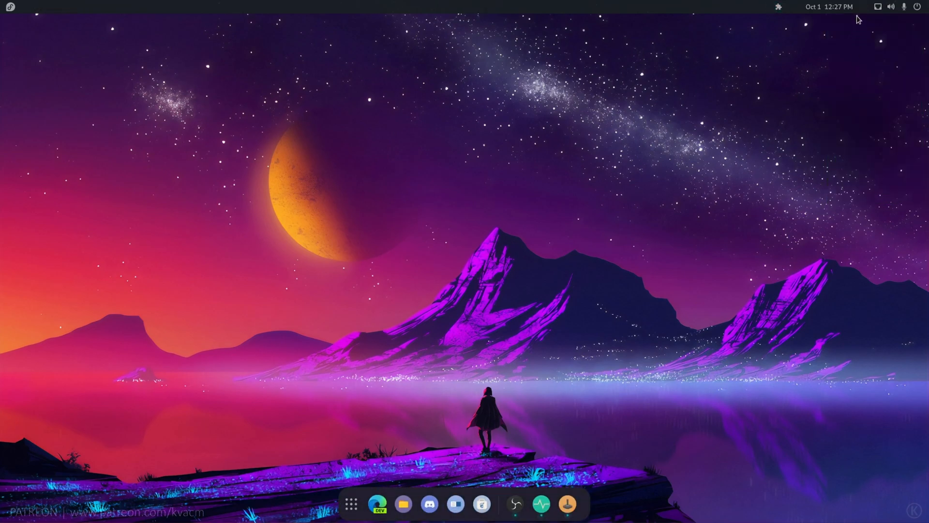
pyautogui.click(779, 6)
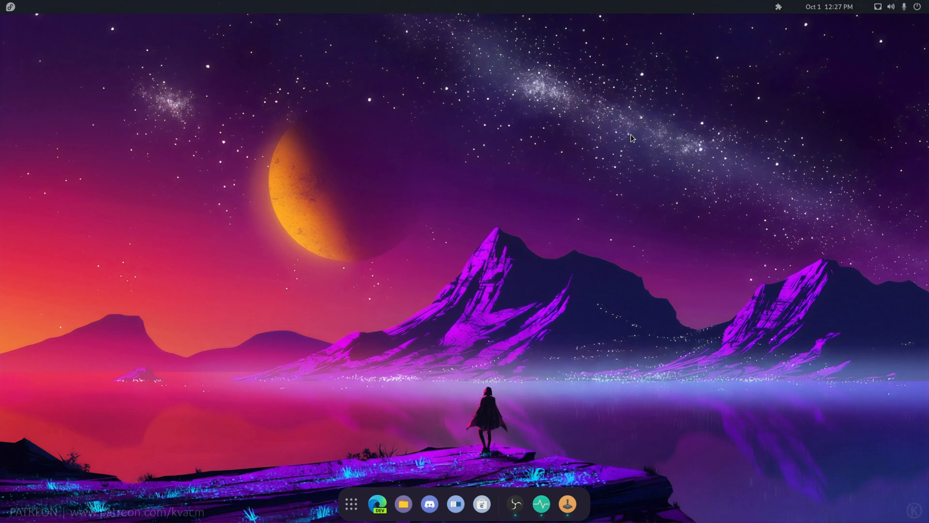
pyautogui.moveTo(263, 124)
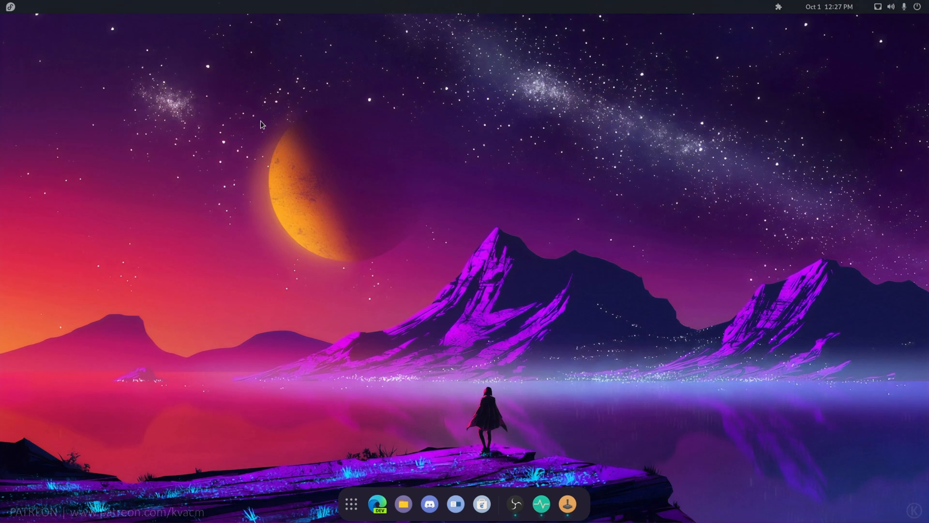
pyautogui.moveTo(573, 108)
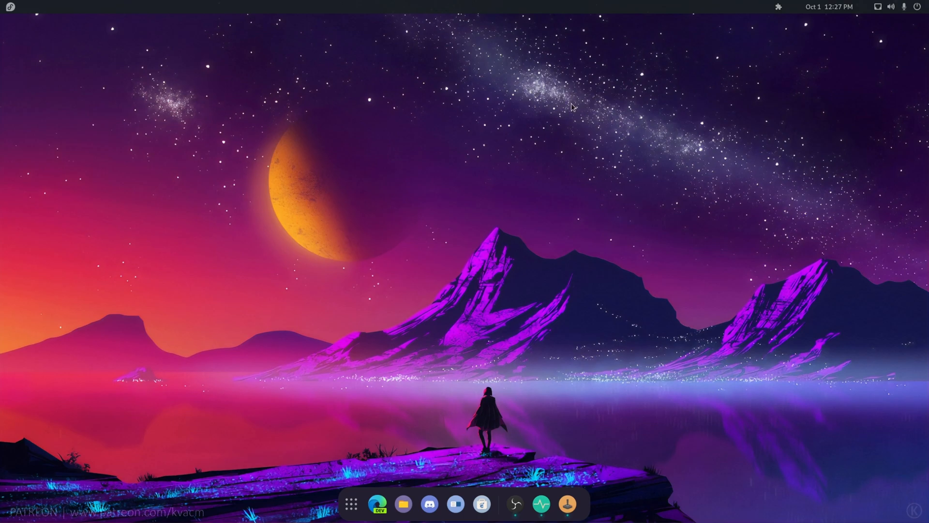